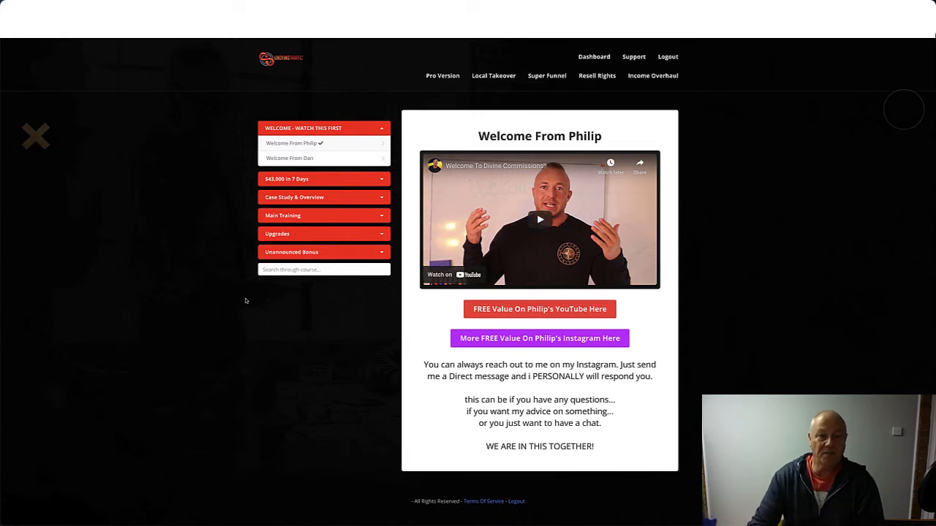
pyautogui.moveTo(234, 184)
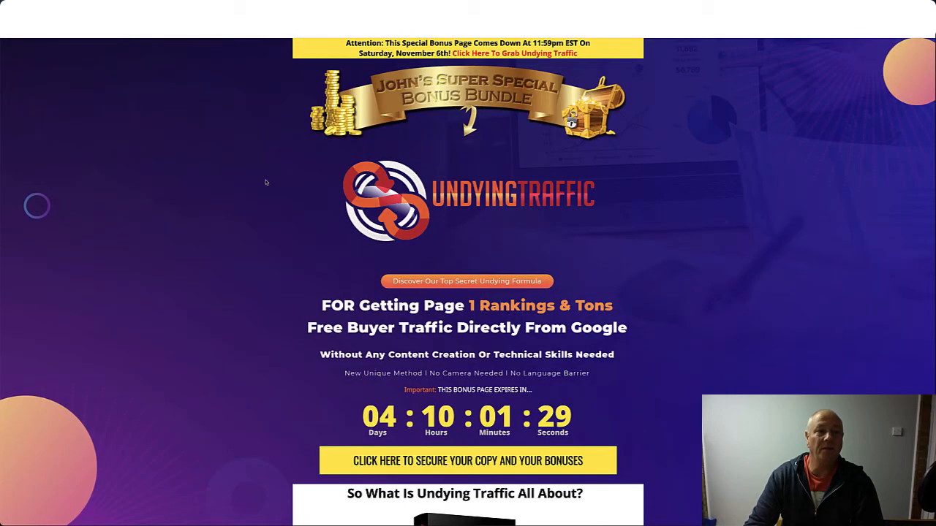
pyautogui.moveTo(291, 222)
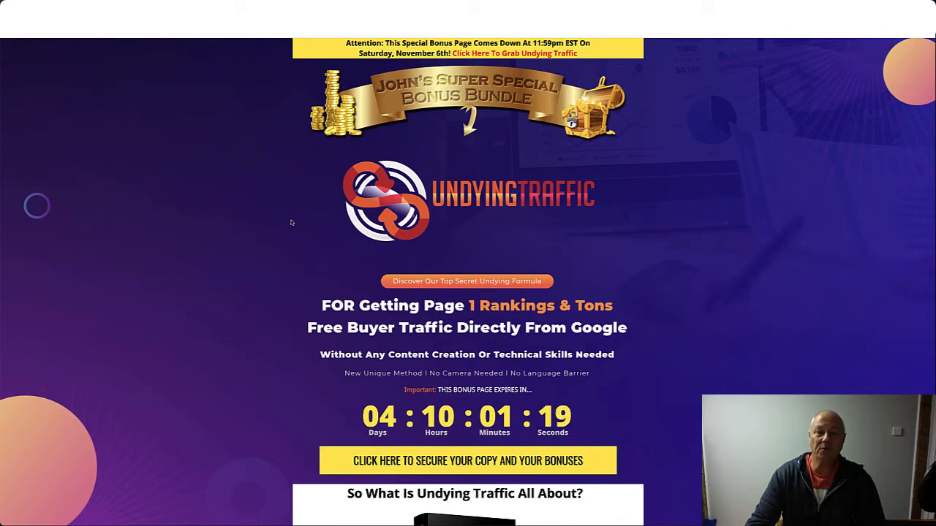
# Step: Scroll past the headline, countdown and overview to bonus #1 SureFire Wealth and bonus #2 Bing traffic
pyautogui.scroll(-3)
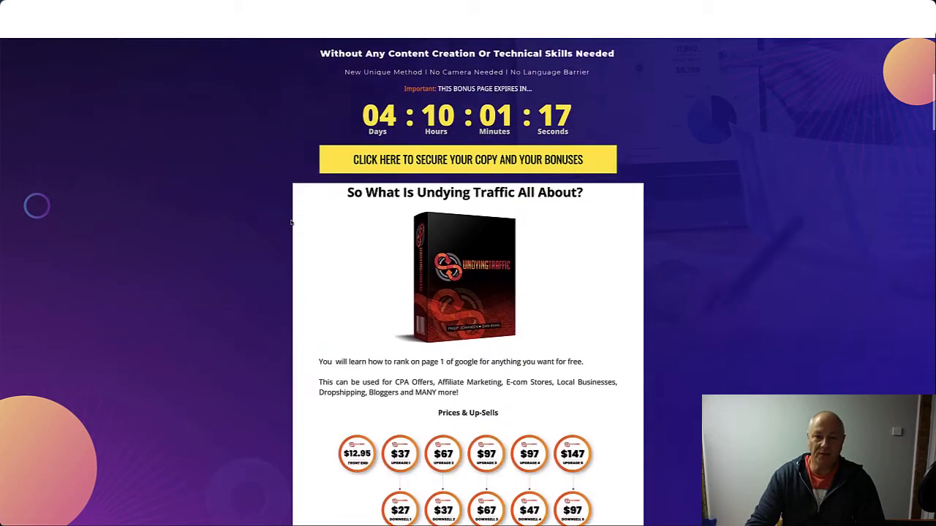
pyautogui.scroll(-3)
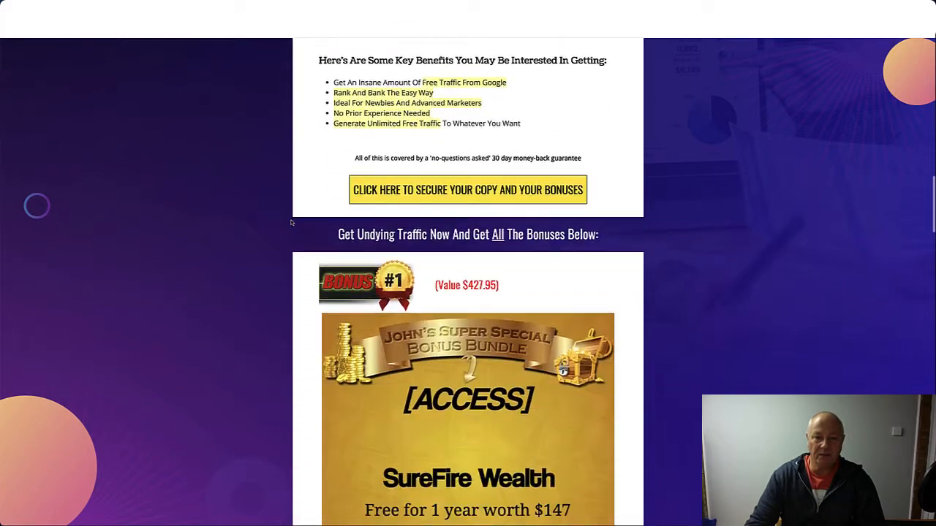
pyautogui.scroll(-3)
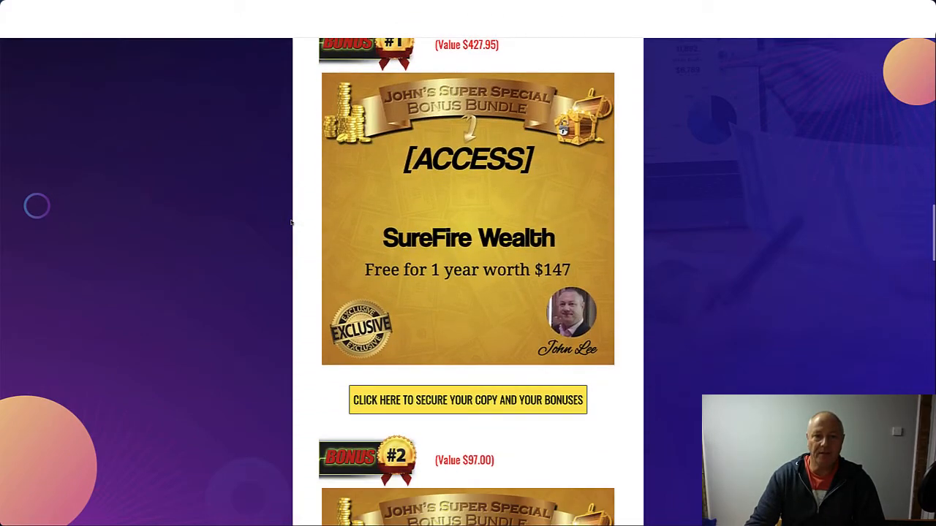
pyautogui.scroll(-3)
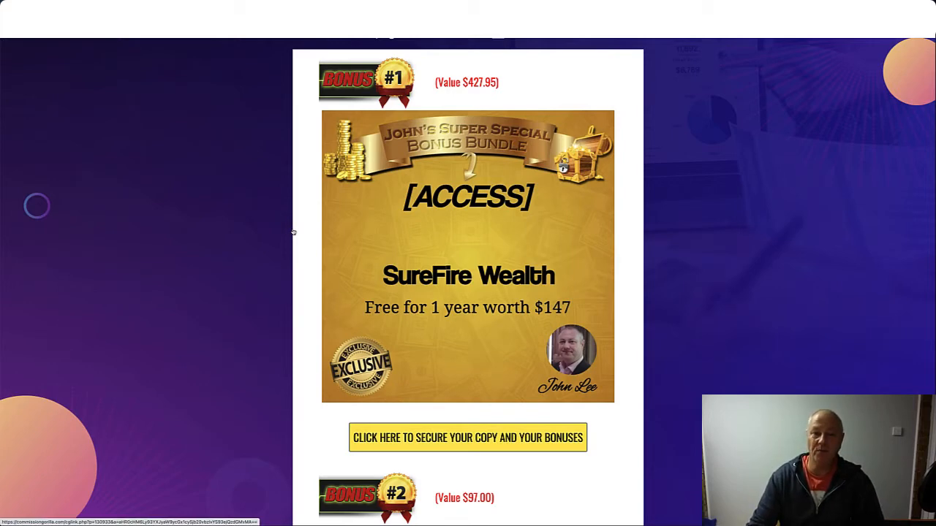
pyautogui.scroll(-3)
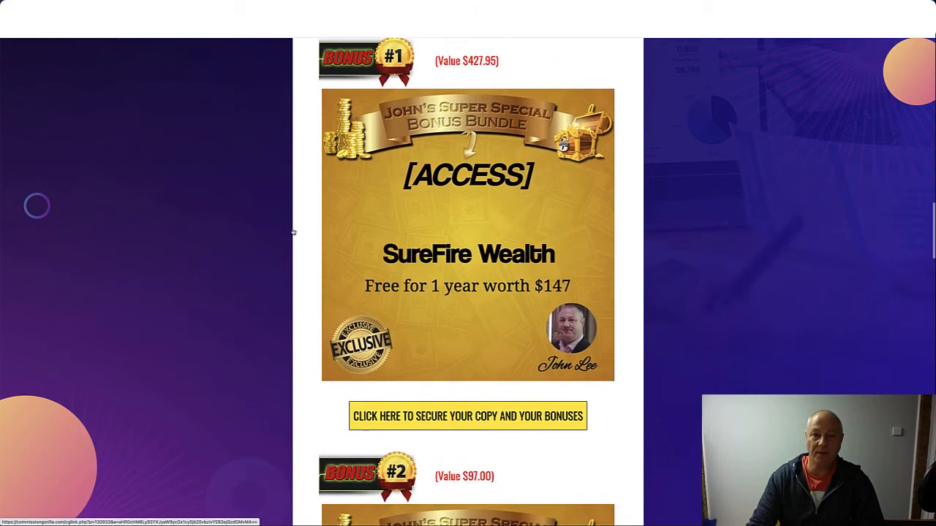
pyautogui.scroll(-3)
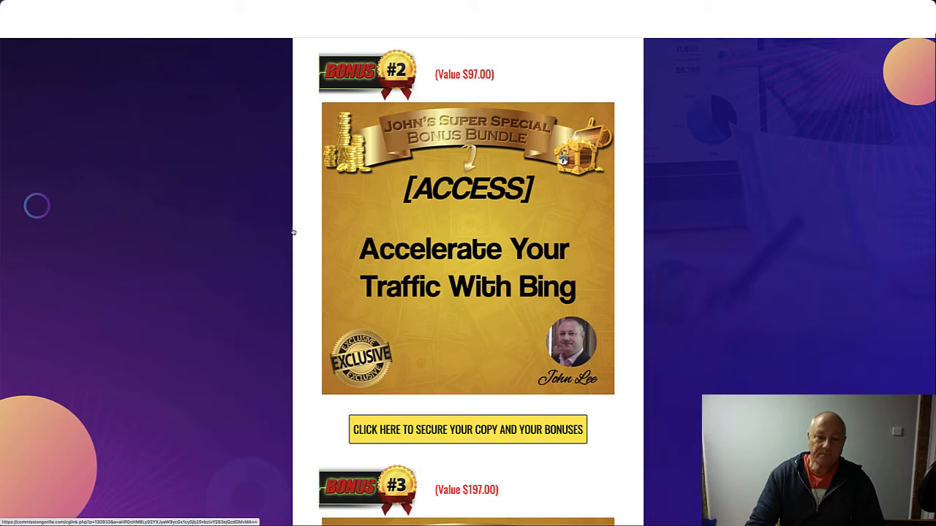
pyautogui.scroll(-3)
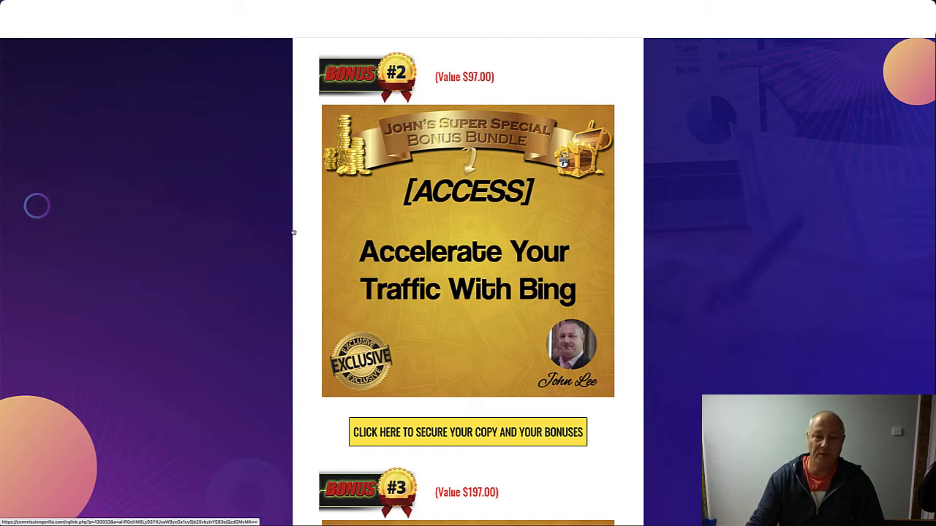
# Step: Scroll through bonuses #3, #4 and #5 All Vendor Bonuses to the four-day countdown timer
pyautogui.scroll(-3)
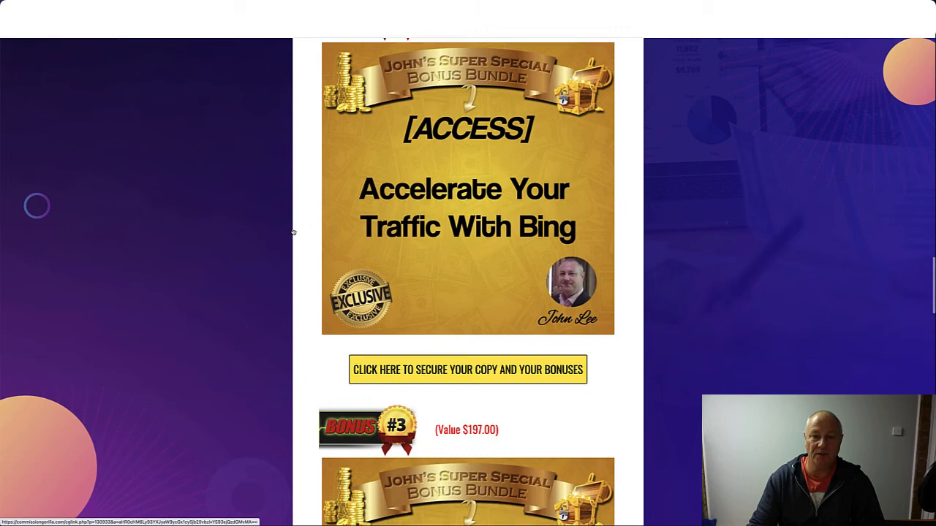
pyautogui.scroll(-3)
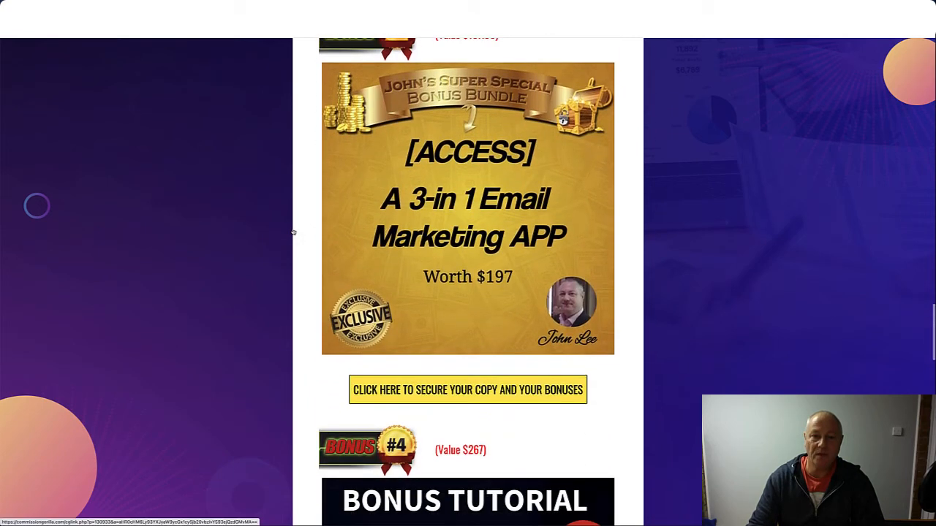
pyautogui.scroll(-3)
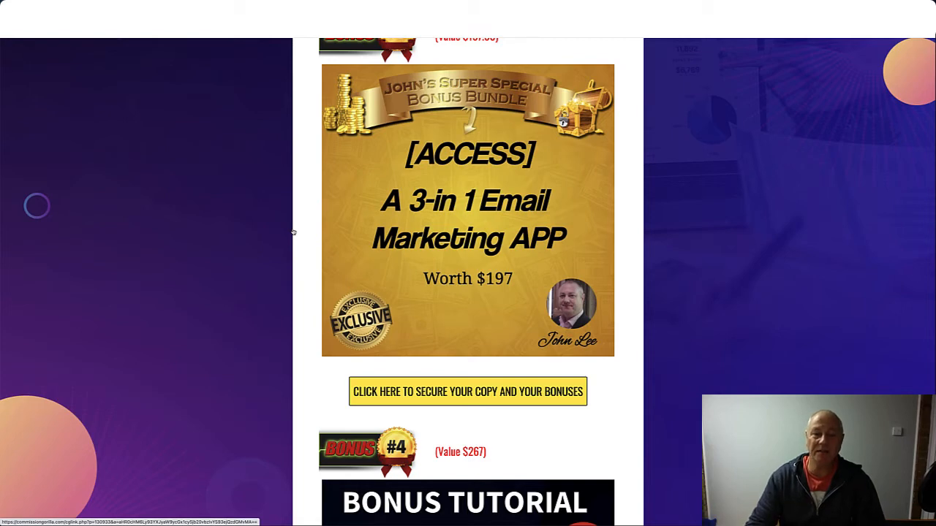
pyautogui.scroll(-3)
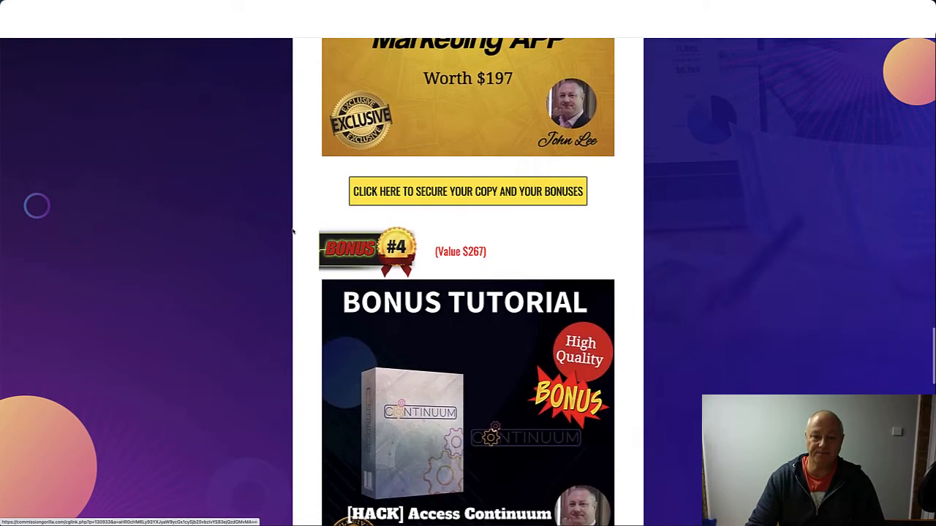
pyautogui.scroll(-3)
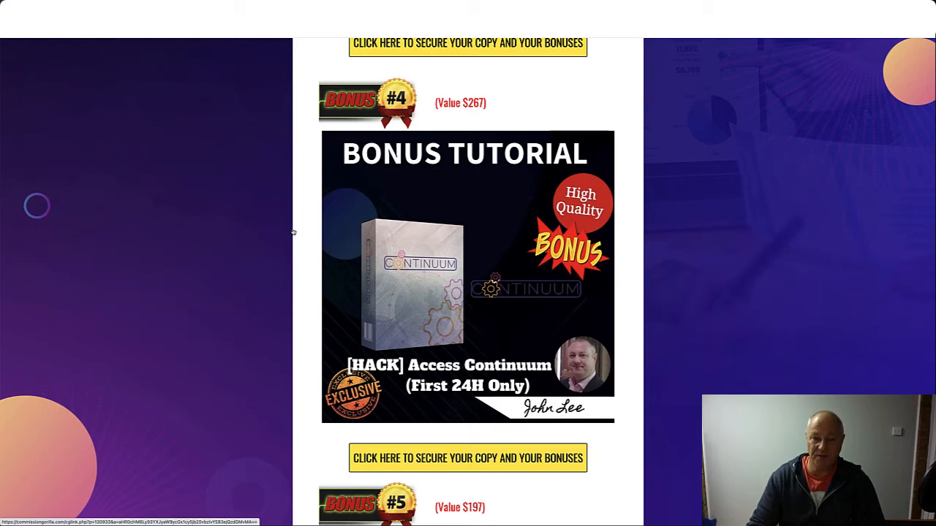
pyautogui.scroll(-3)
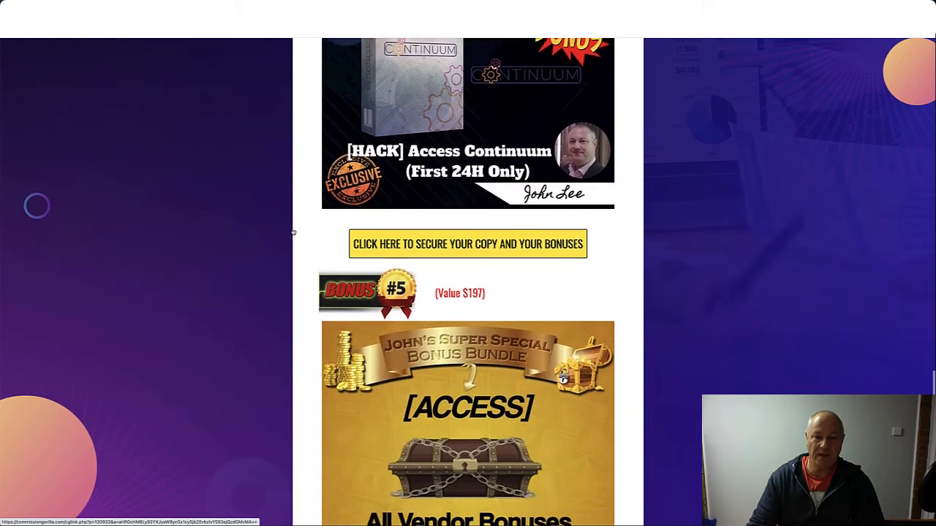
pyautogui.scroll(-3)
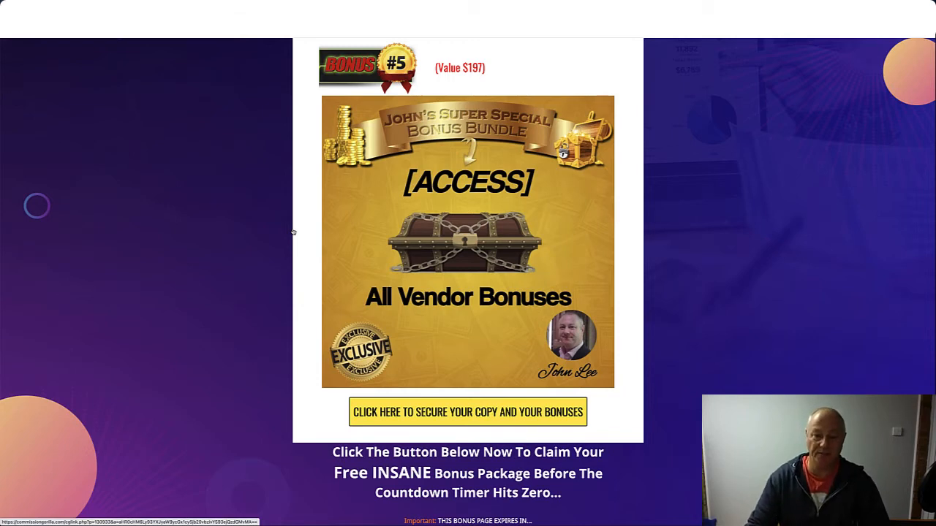
pyautogui.scroll(-3)
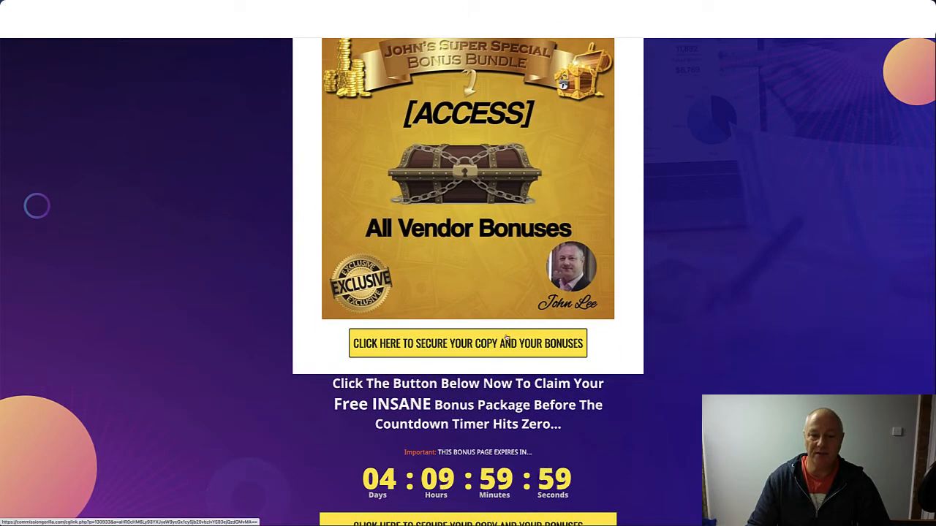
pyautogui.scroll(-3)
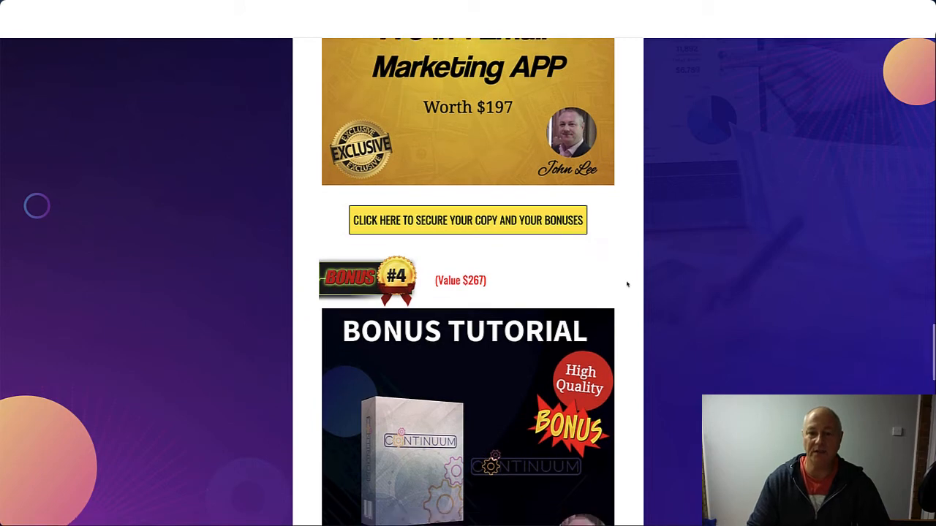
pyautogui.scroll(-3)
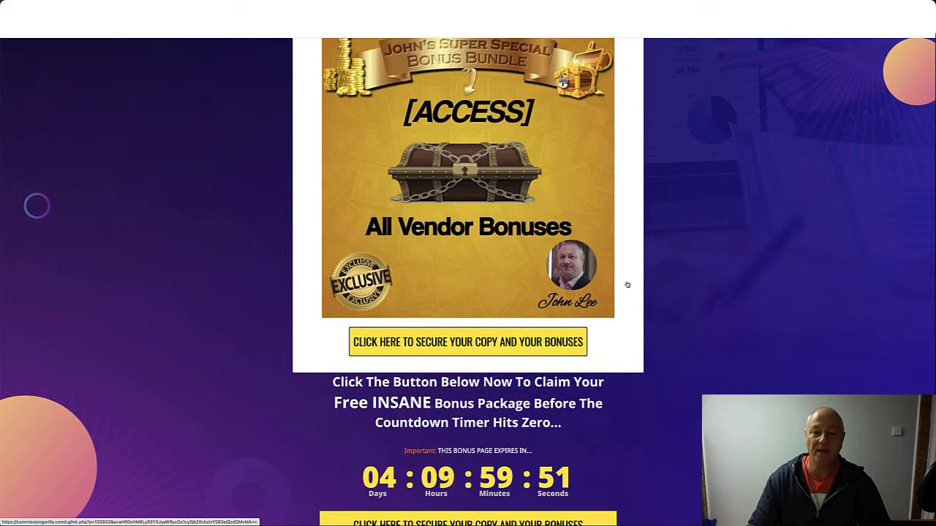
# Step: Scroll to the purchase delivery instructions, thank-you sign-off and 'So What Is Undying Traffic' section
pyautogui.scroll(-3)
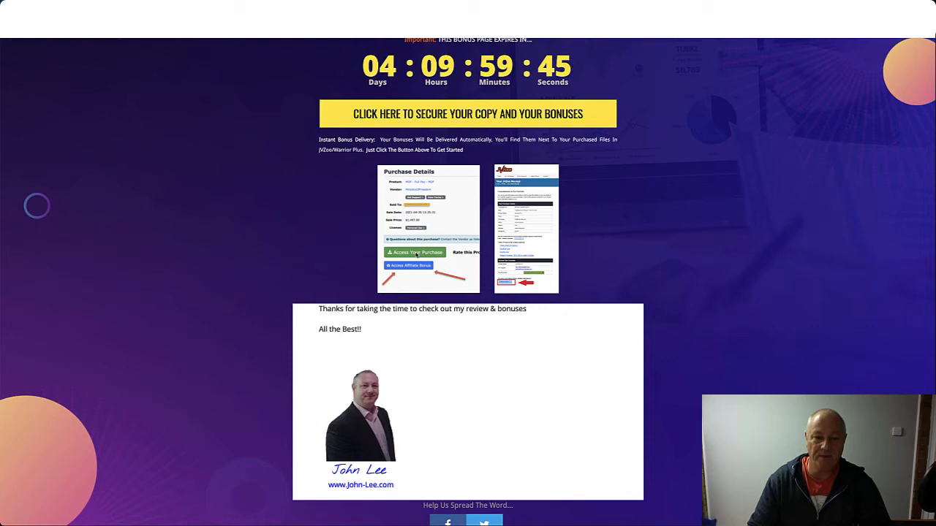
pyautogui.moveTo(408, 264)
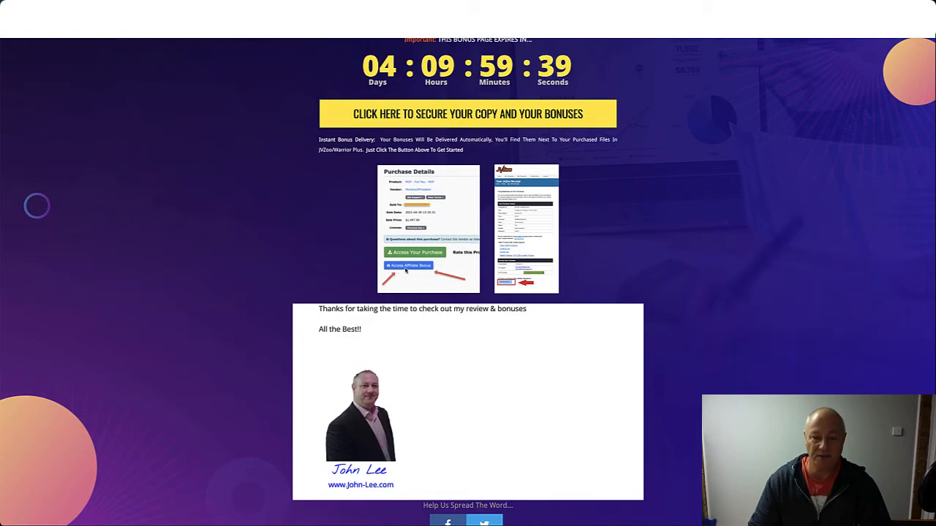
pyautogui.scroll(-3)
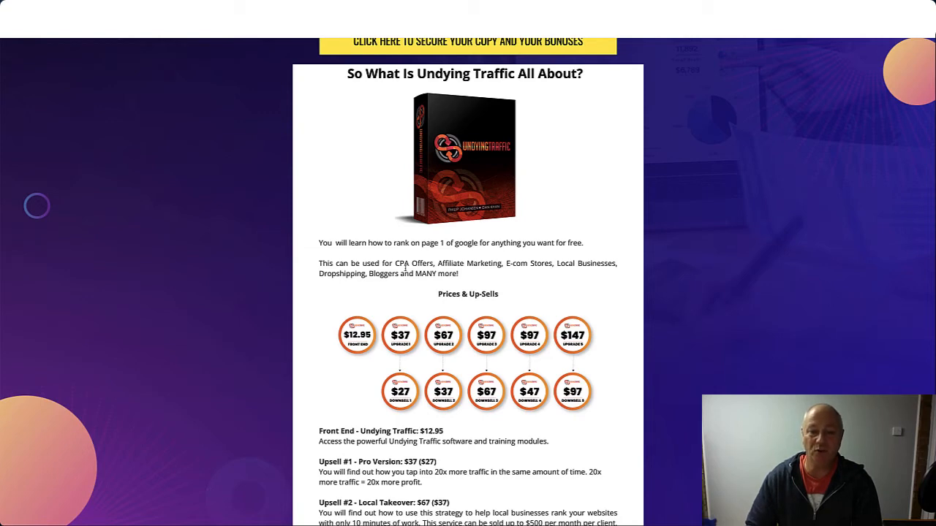
# Step: Scroll through the front-end and upsell price details to the Key Benefits list and 30-day guarantee
pyautogui.scroll(-3)
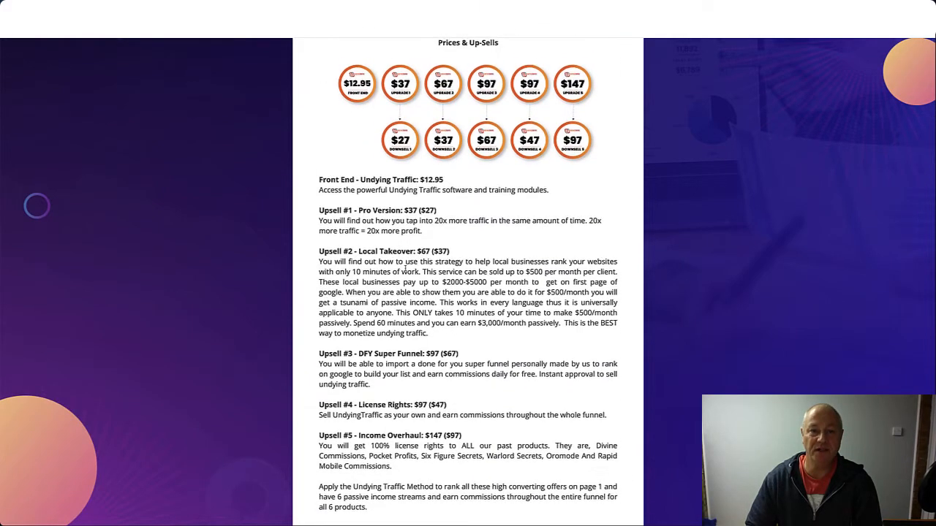
pyautogui.scroll(-3)
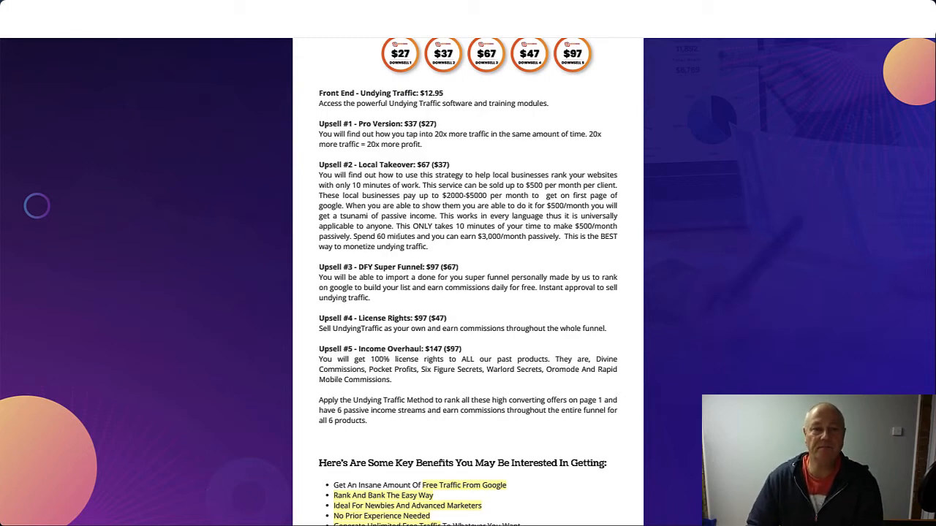
pyautogui.scroll(-3)
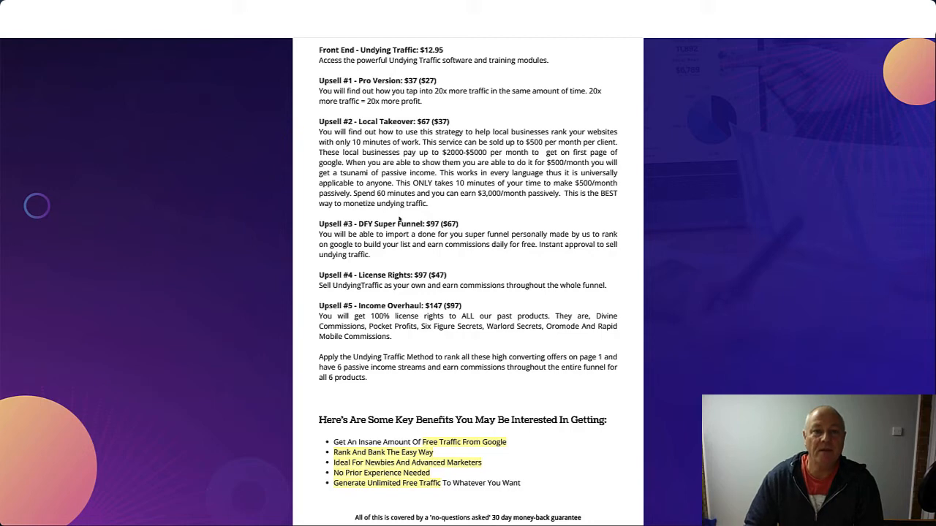
# Step: Scroll past the benefits list to the 'Get Undying Traffic Now And Get All The Bonuses' heading at bonus #1
pyautogui.scroll(-3)
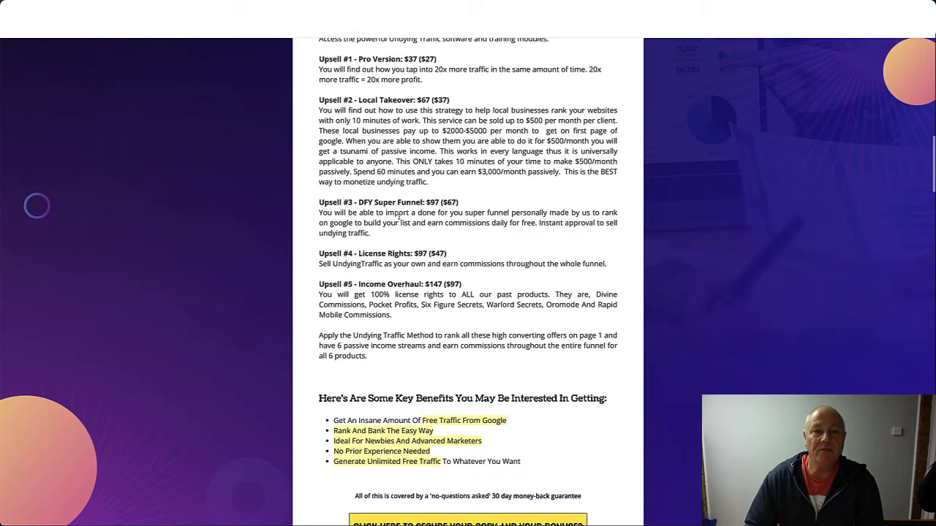
pyautogui.scroll(-3)
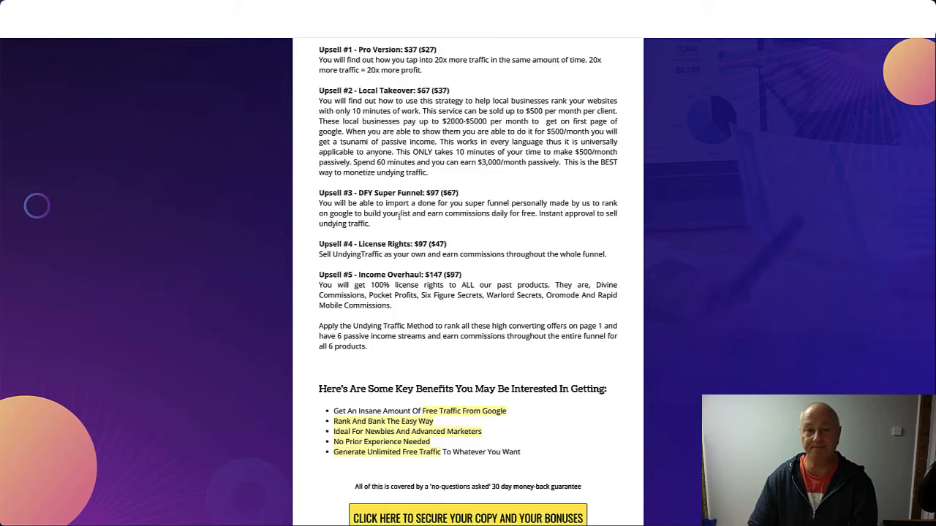
pyautogui.scroll(-3)
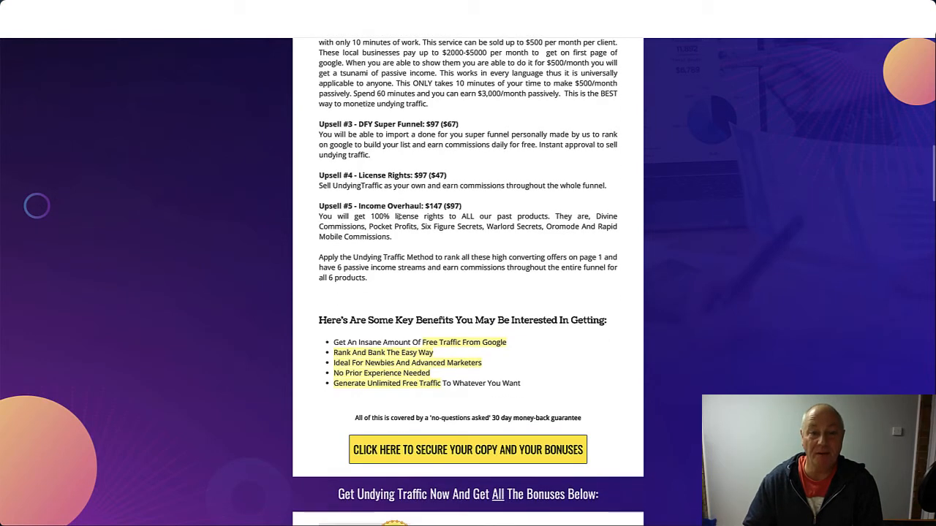
pyautogui.scroll(-3)
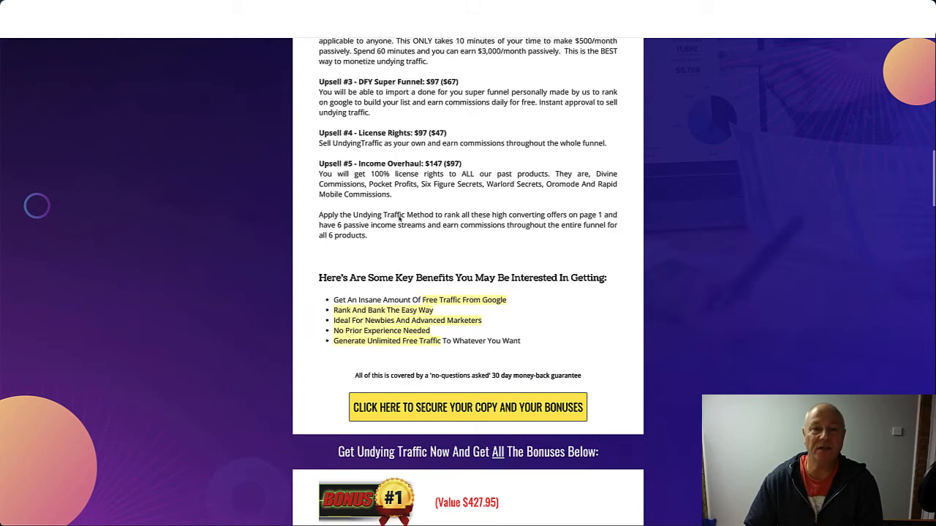
pyautogui.scroll(-3)
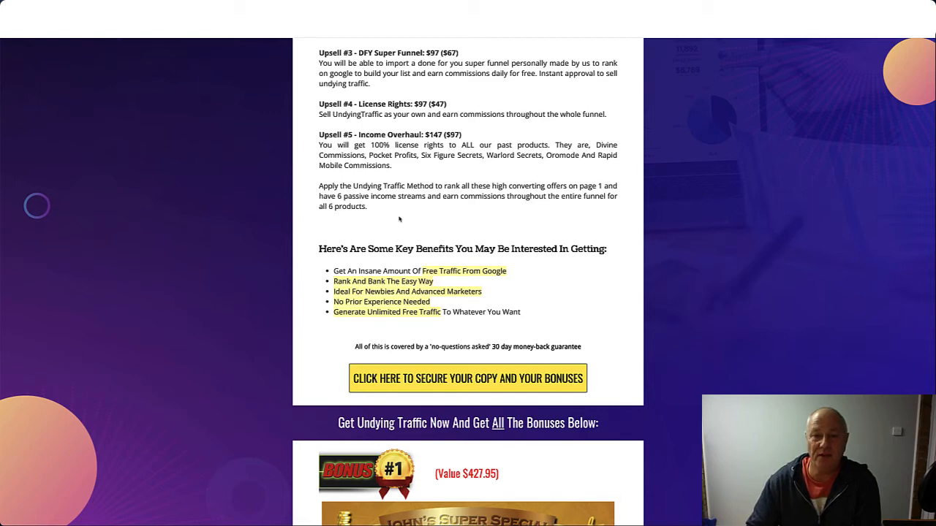
pyautogui.scroll(-3)
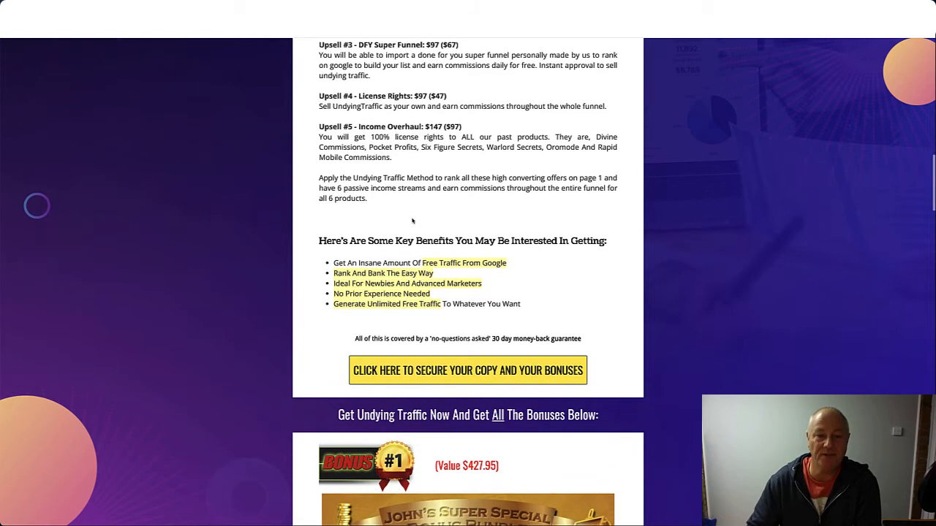
pyautogui.scroll(-3)
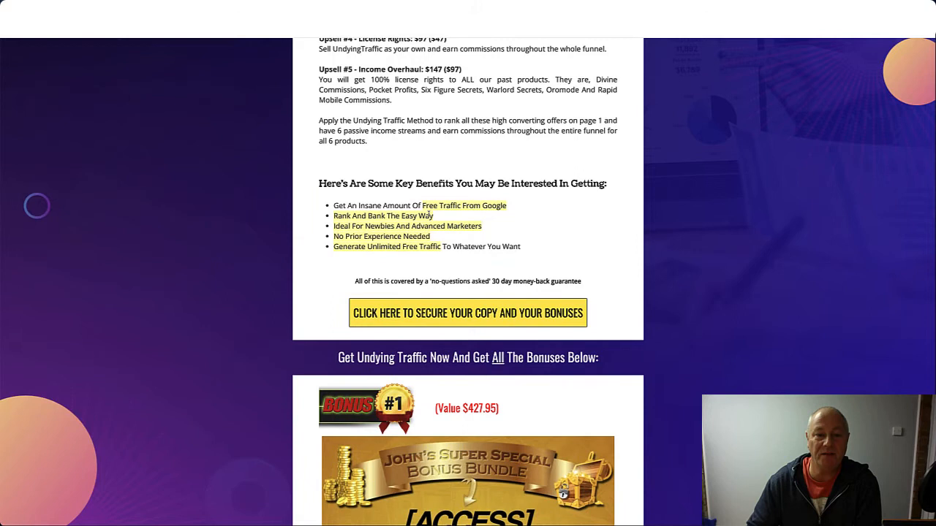
pyautogui.scroll(-3)
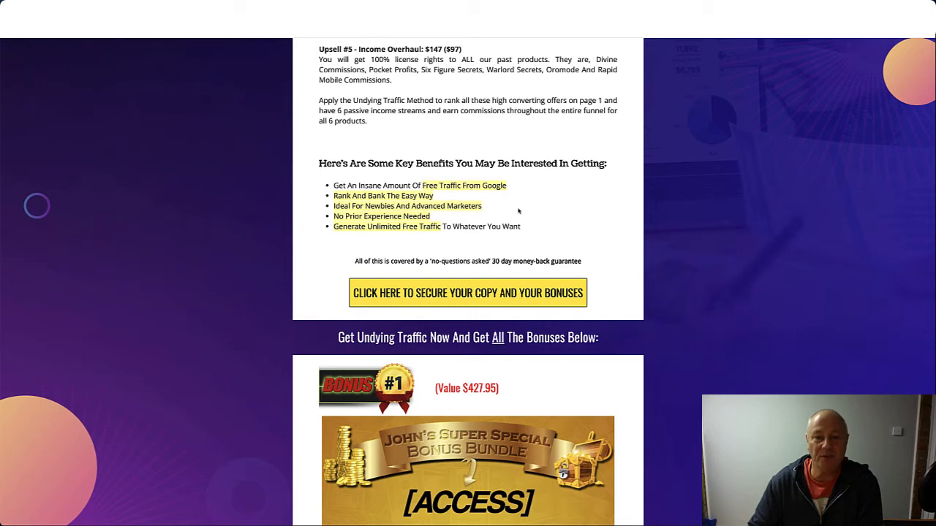
pyautogui.scroll(-3)
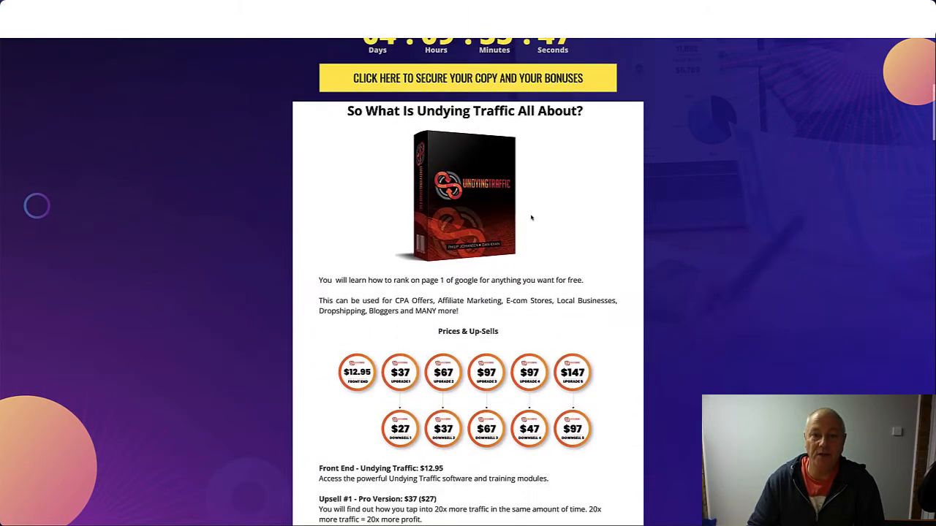
pyautogui.scroll(-3)
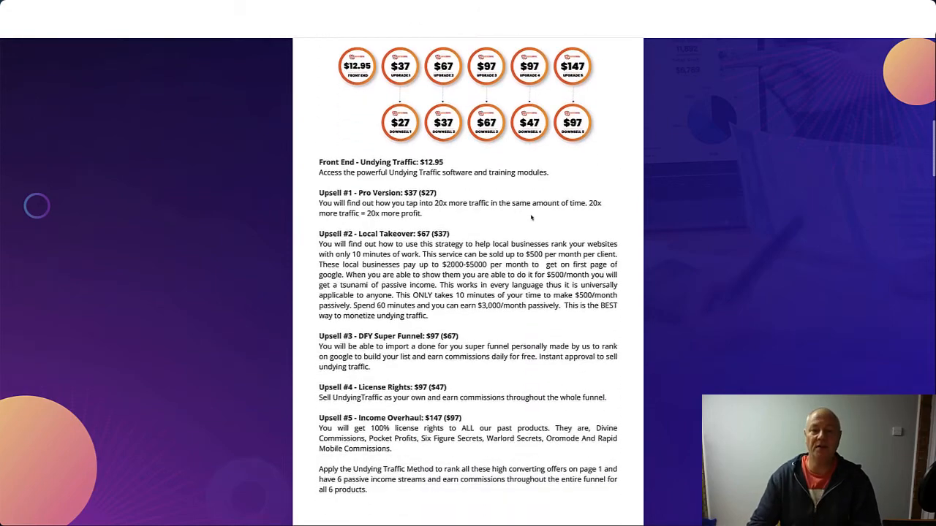
pyautogui.scroll(-3)
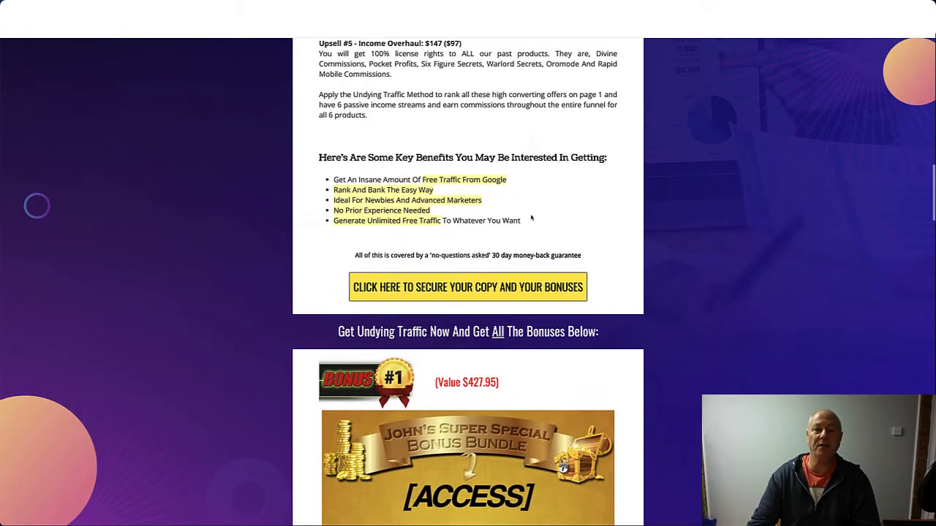
pyautogui.moveTo(546, 233)
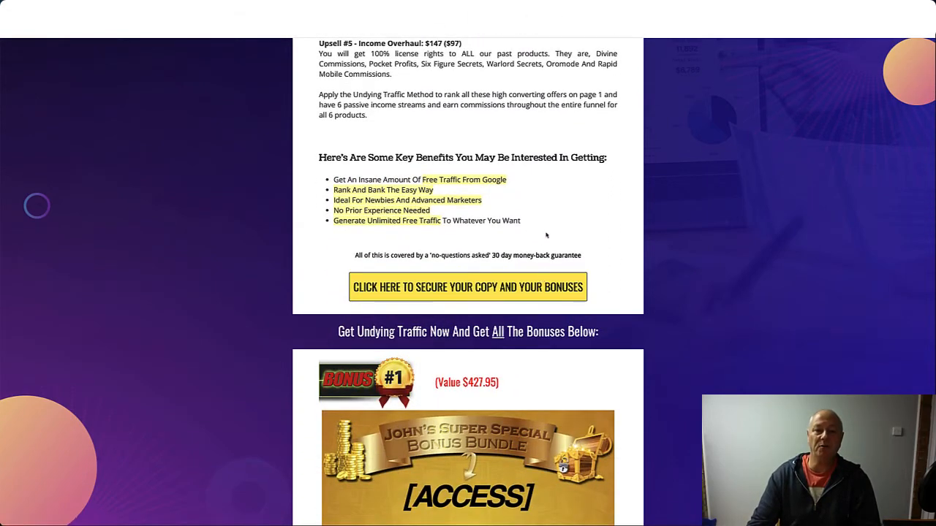
# Step: Scroll down through bonuses #1 to #5 until the countdown timer appears
pyautogui.scroll(-3)
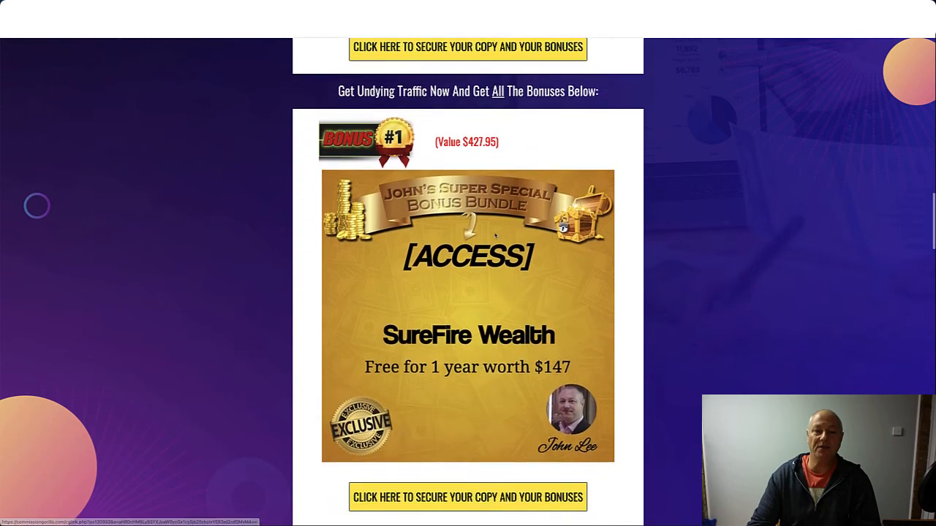
pyautogui.scroll(-3)
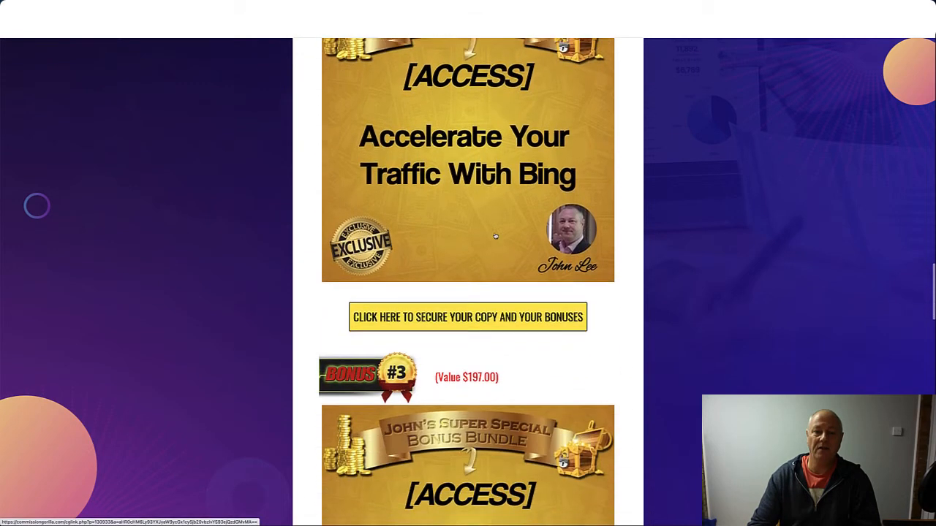
pyautogui.scroll(-3)
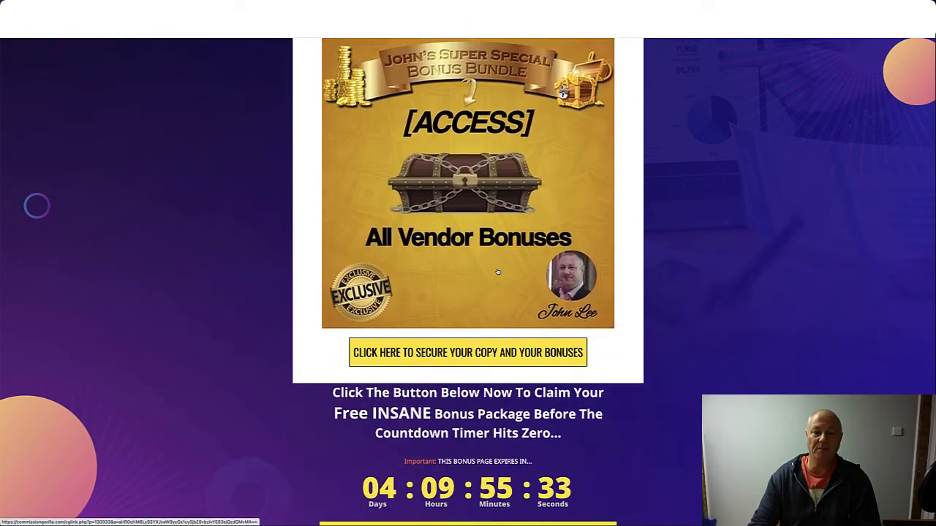
pyautogui.scroll(-3)
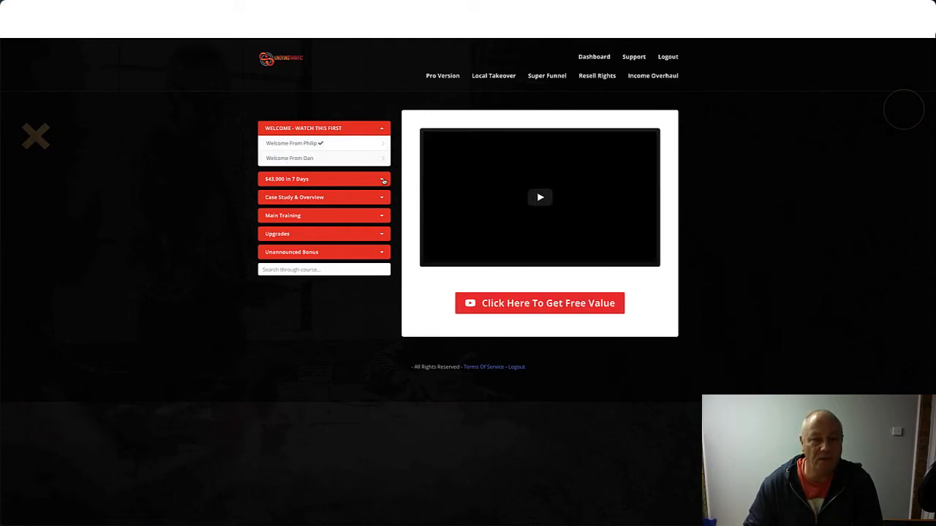
# Step: Select the sidebar course sections and expand Main Training to list its five lessons
pyautogui.click(323, 179)
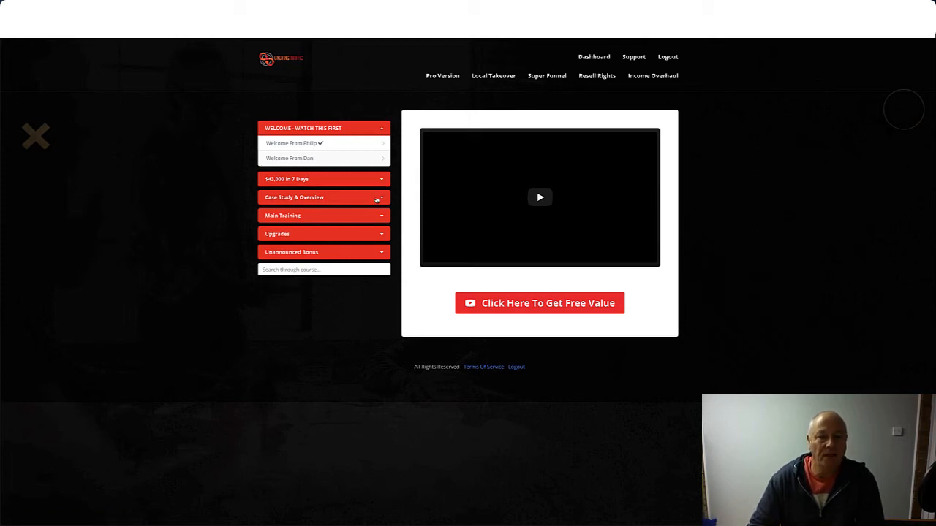
pyautogui.click(323, 196)
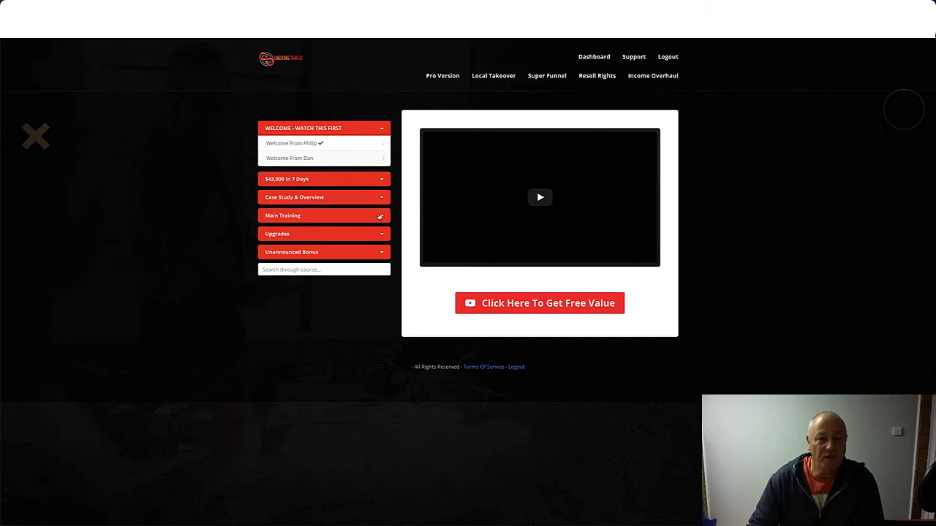
pyautogui.click(324, 215)
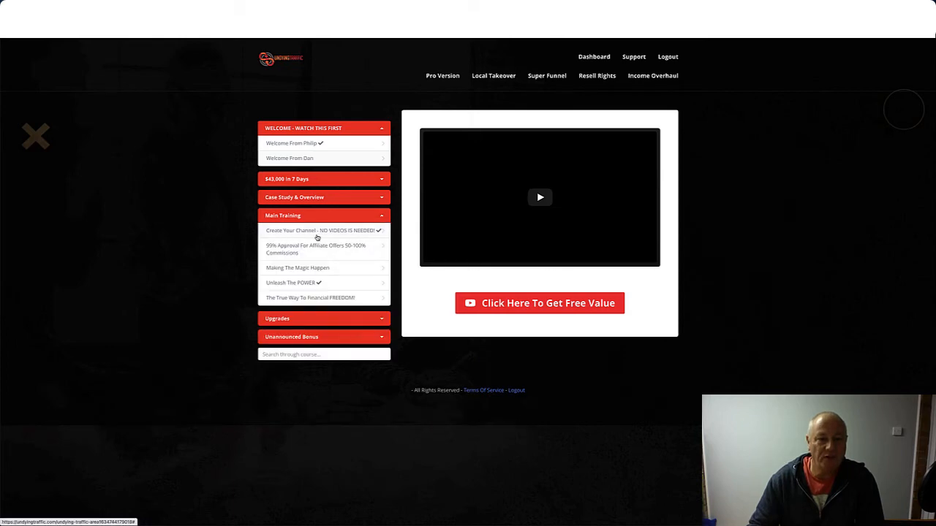
pyautogui.moveTo(360, 237)
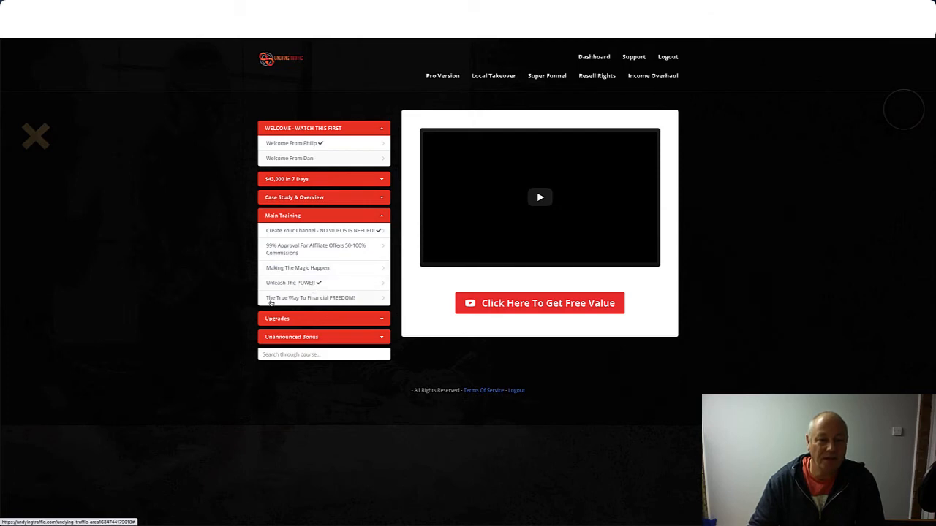
pyautogui.moveTo(355, 299)
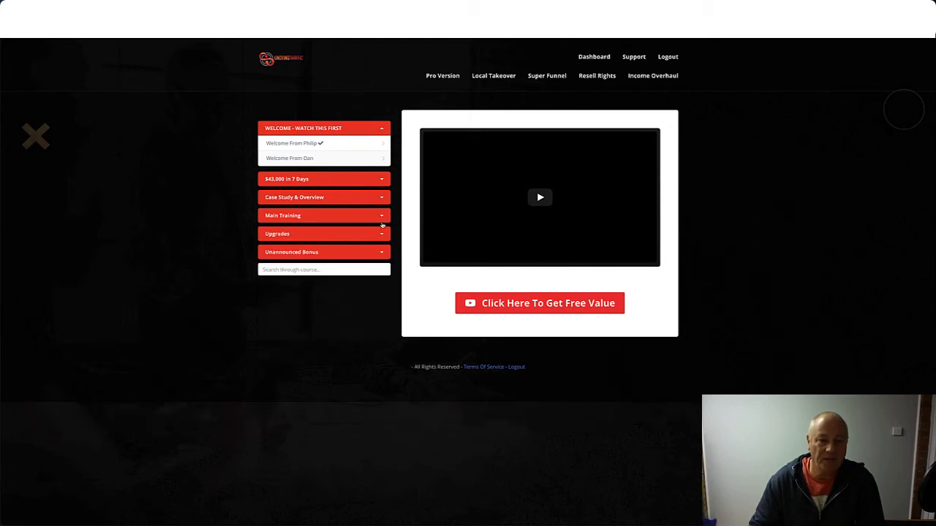
pyautogui.click(323, 234)
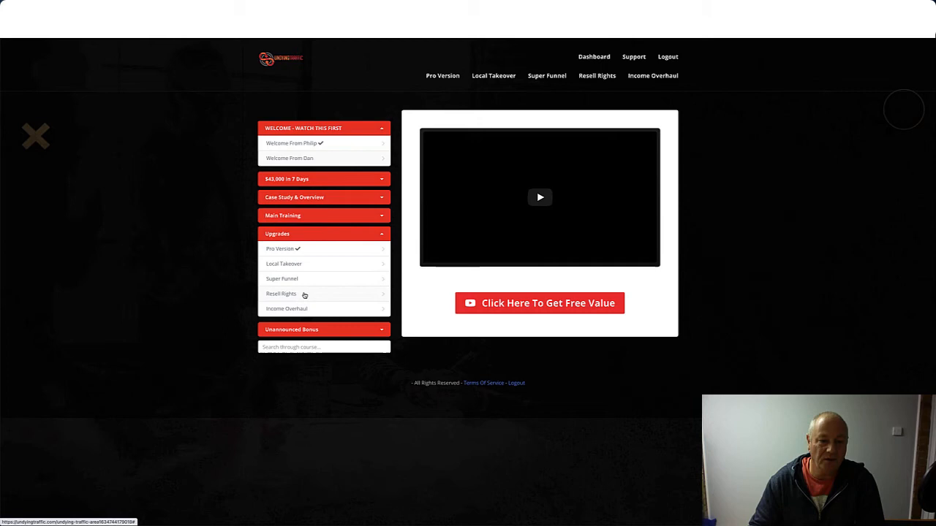
pyautogui.moveTo(313, 308)
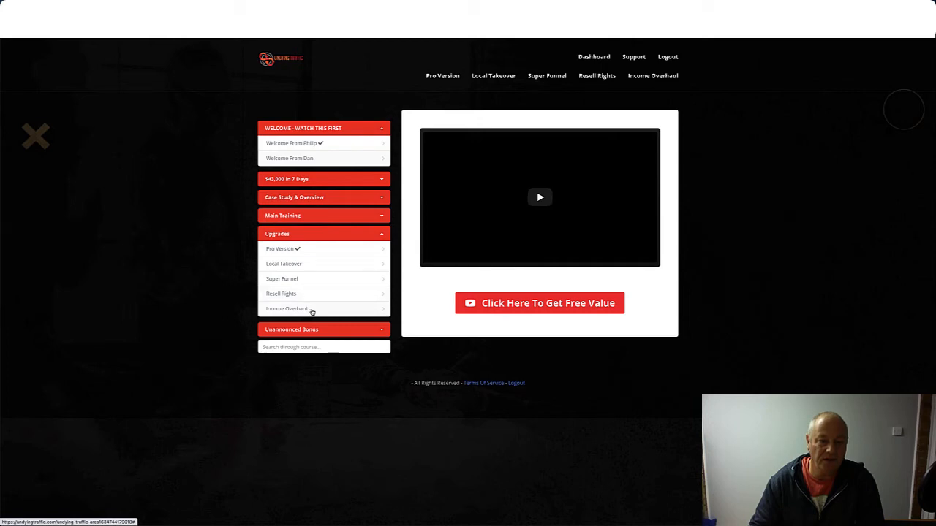
pyautogui.moveTo(292, 260)
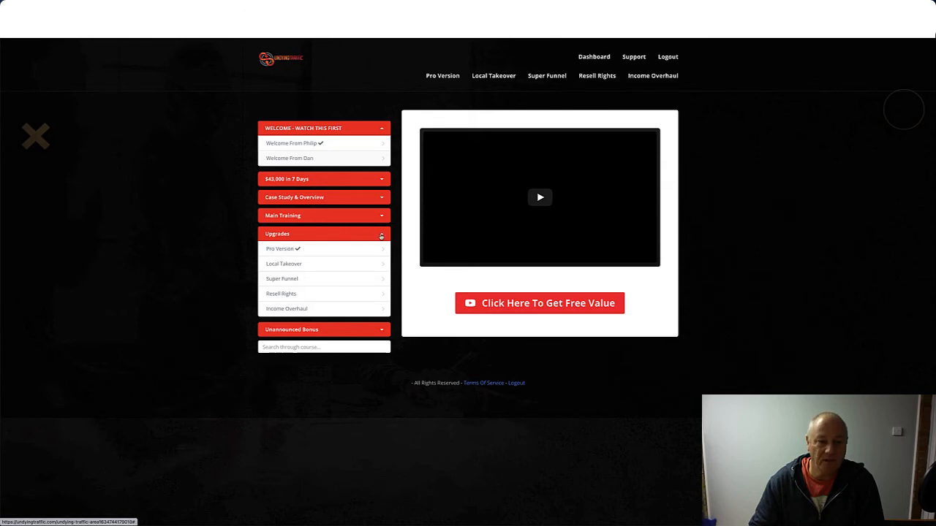
pyautogui.click(323, 252)
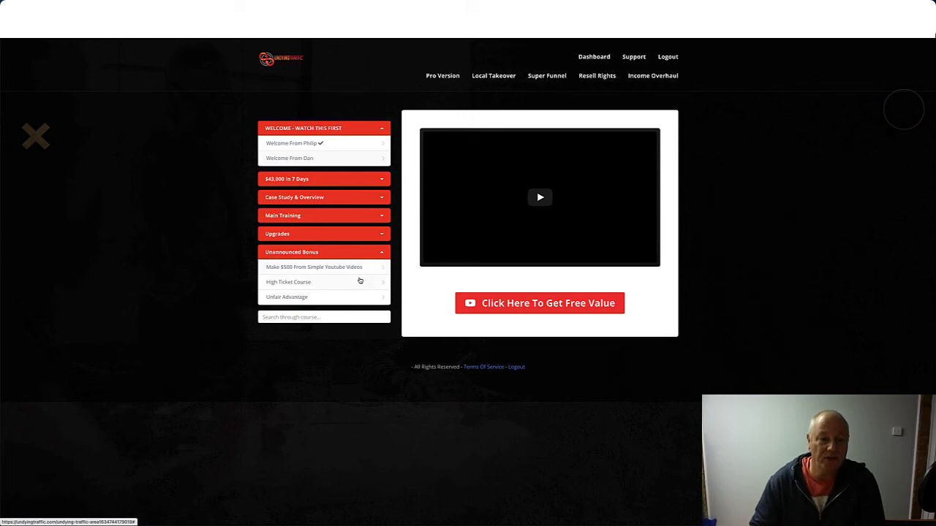
pyautogui.moveTo(357, 286)
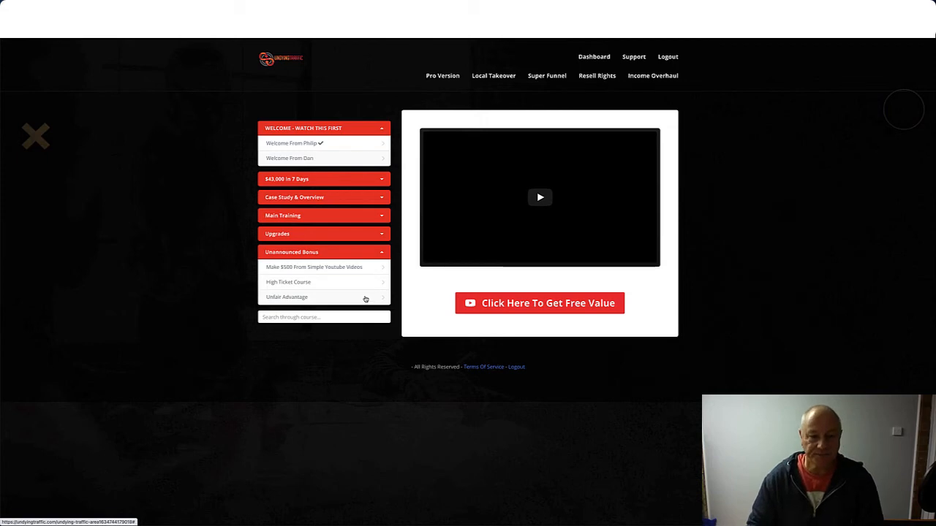
pyautogui.click(322, 252)
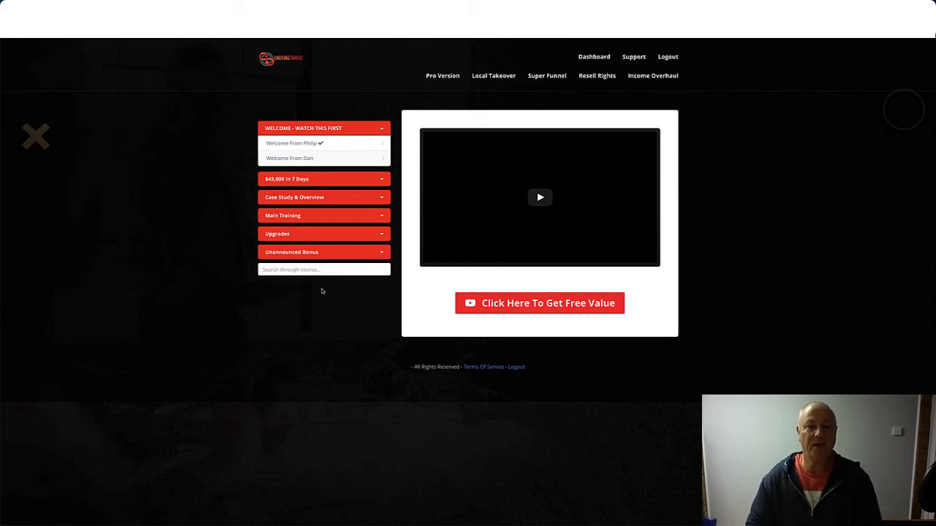
pyautogui.moveTo(316, 300)
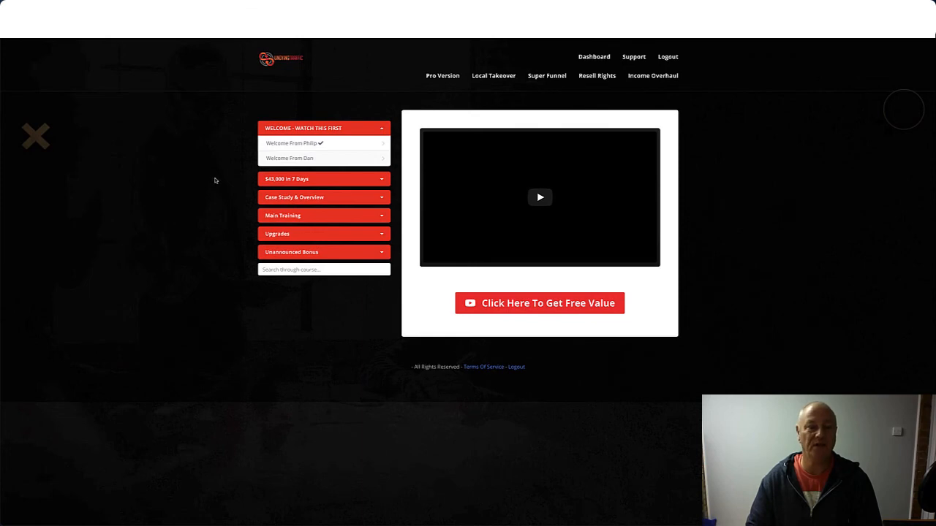
pyautogui.moveTo(203, 164)
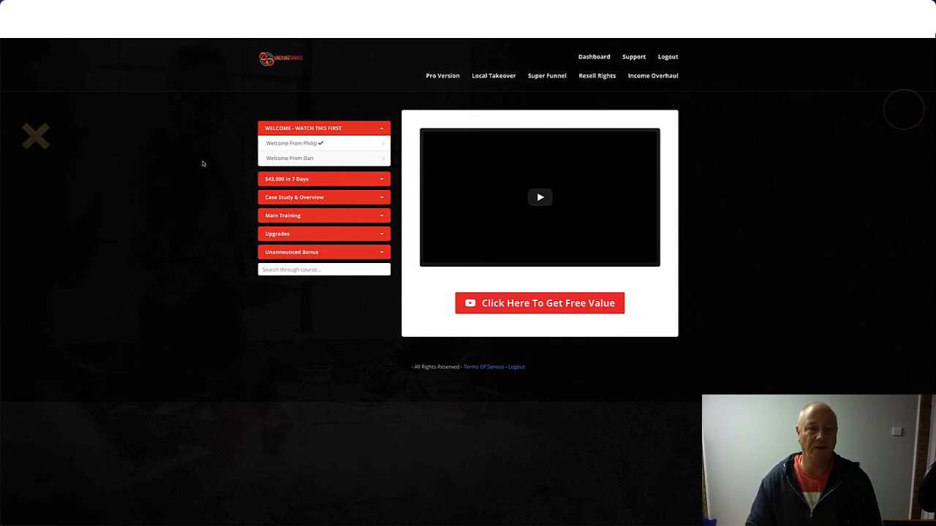
pyautogui.moveTo(183, 88)
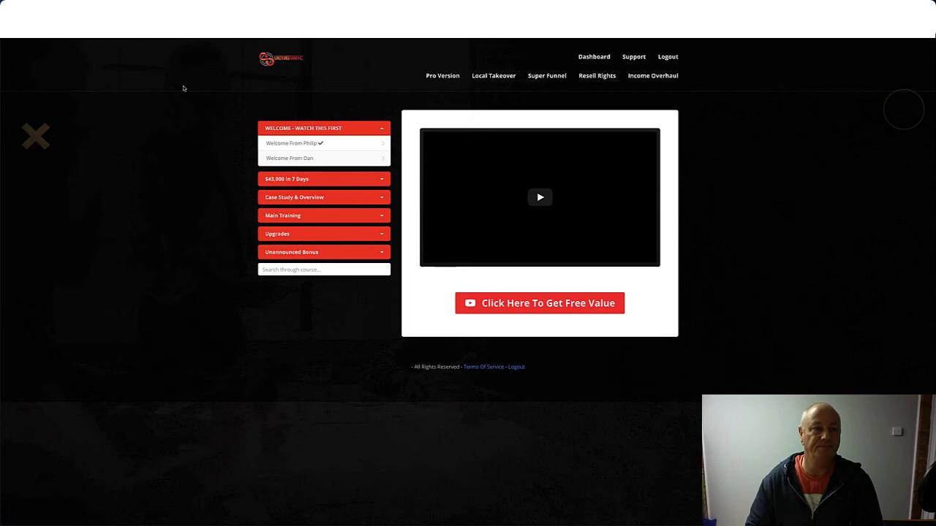
pyautogui.moveTo(181, 88)
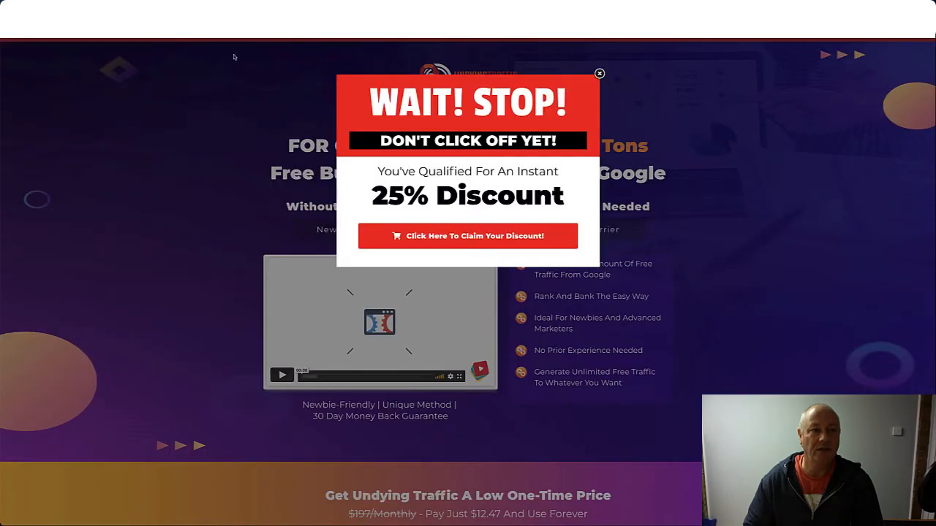
pyautogui.moveTo(606, 130)
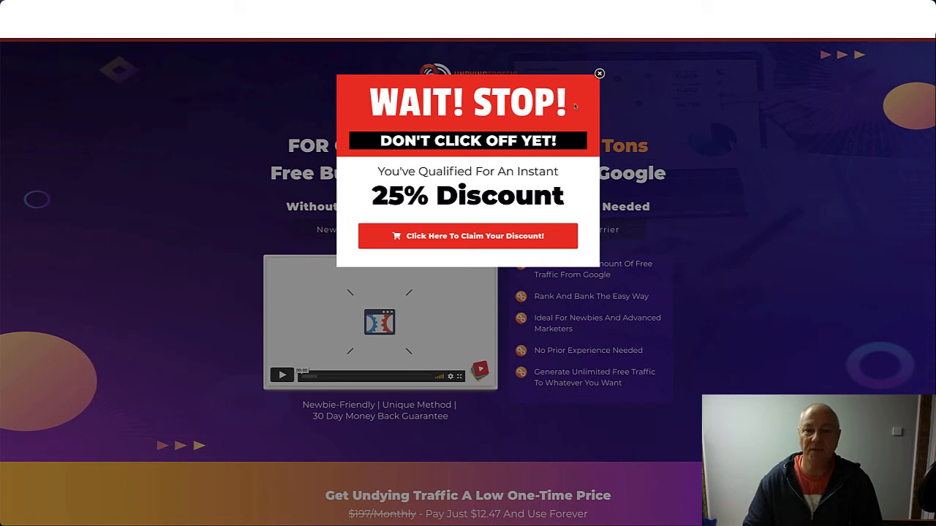
pyautogui.moveTo(641, 75)
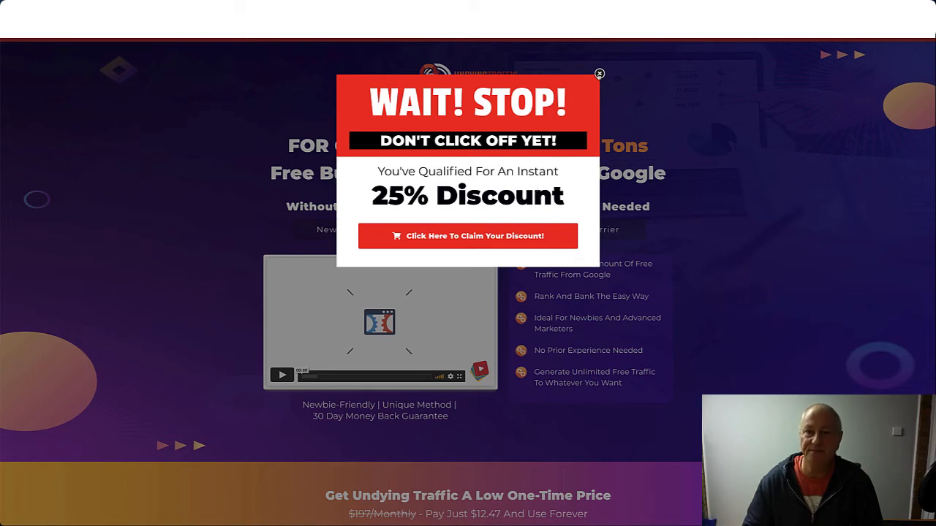
# Step: Dismiss the WAIT! STOP! 25% discount exit popup on the sales page
pyautogui.click(599, 74)
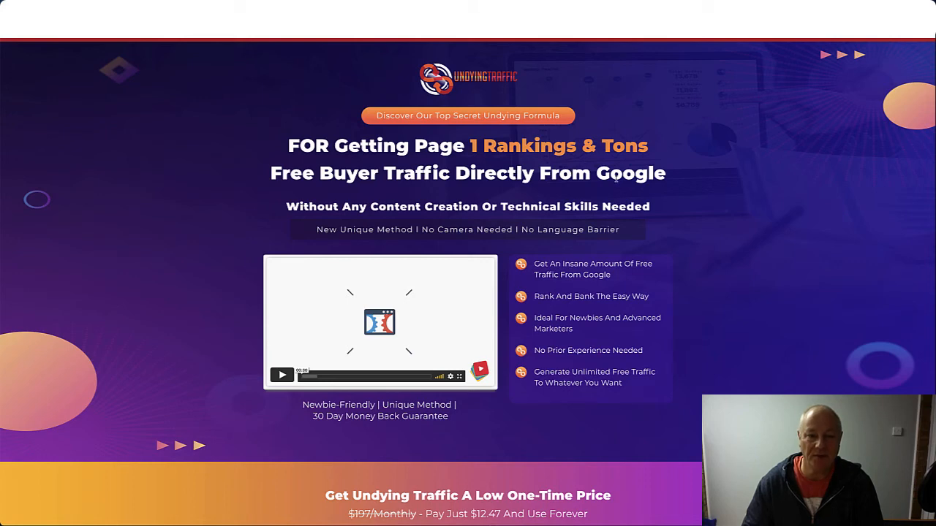
pyautogui.moveTo(679, 246)
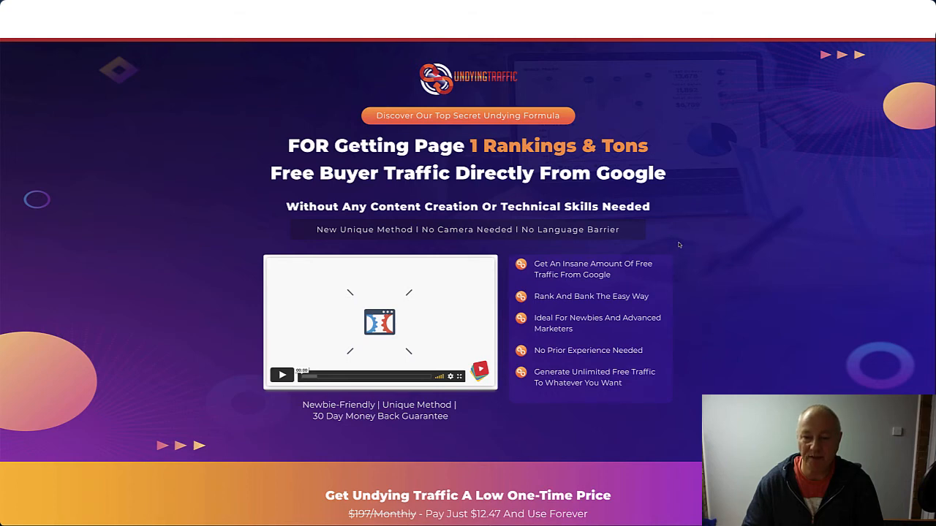
# Step: Scroll past the pricing bar, earnings screenshots and 'It's TRAFFIC' section to the product introduction mockups
pyautogui.scroll(-3)
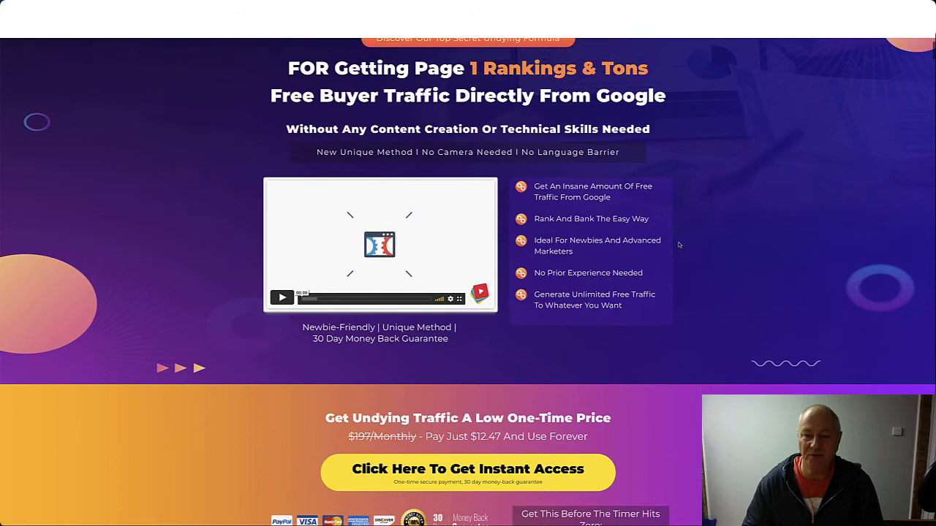
pyautogui.scroll(-3)
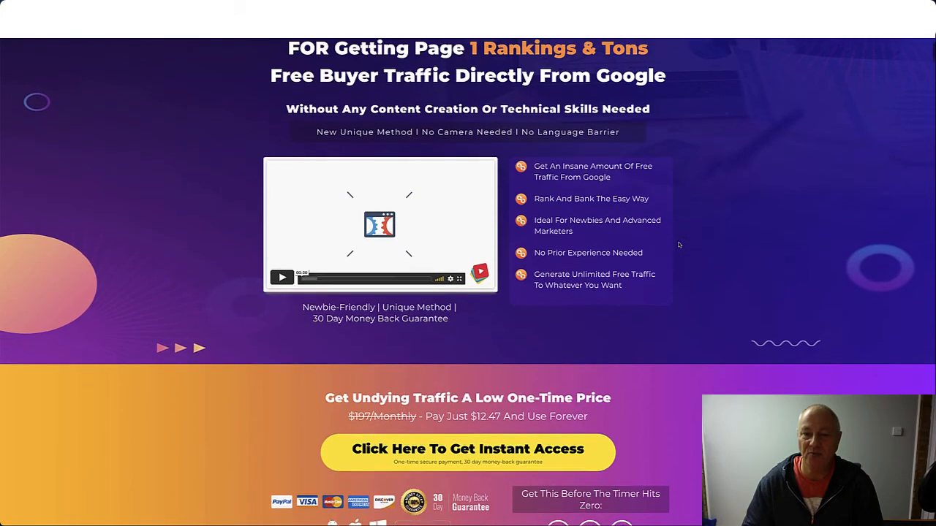
pyautogui.scroll(-3)
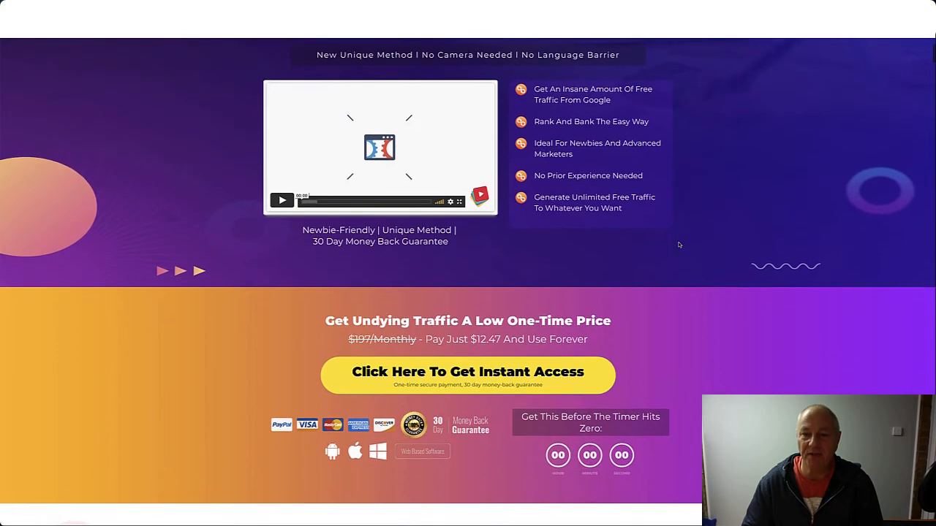
pyautogui.scroll(-3)
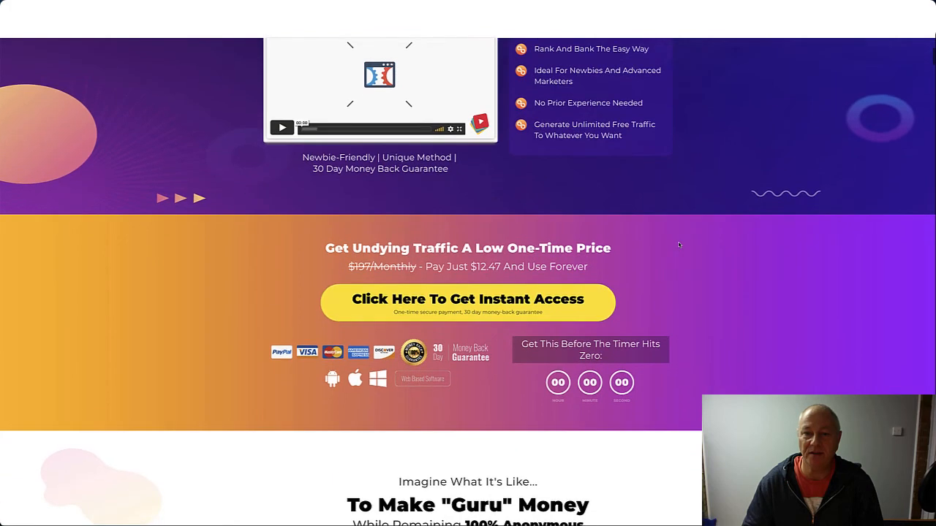
pyautogui.scroll(-3)
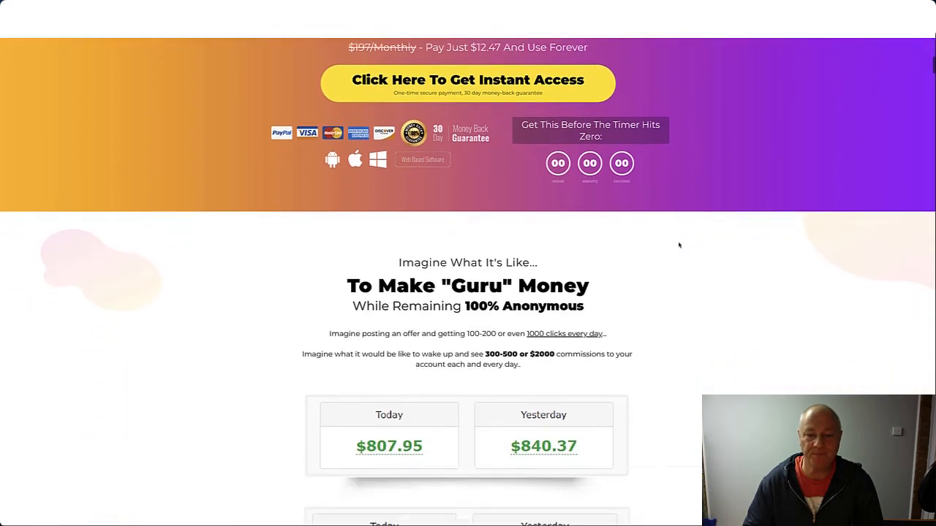
pyautogui.scroll(-3)
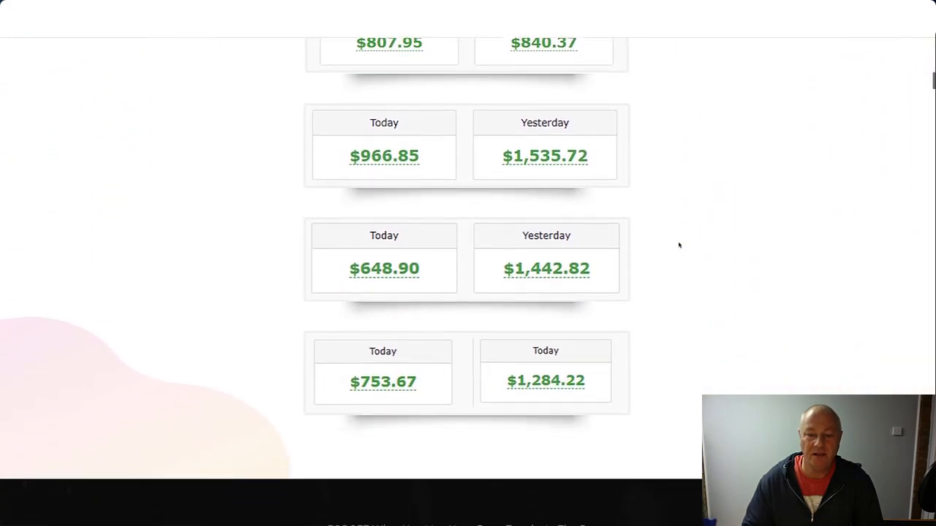
pyautogui.scroll(-3)
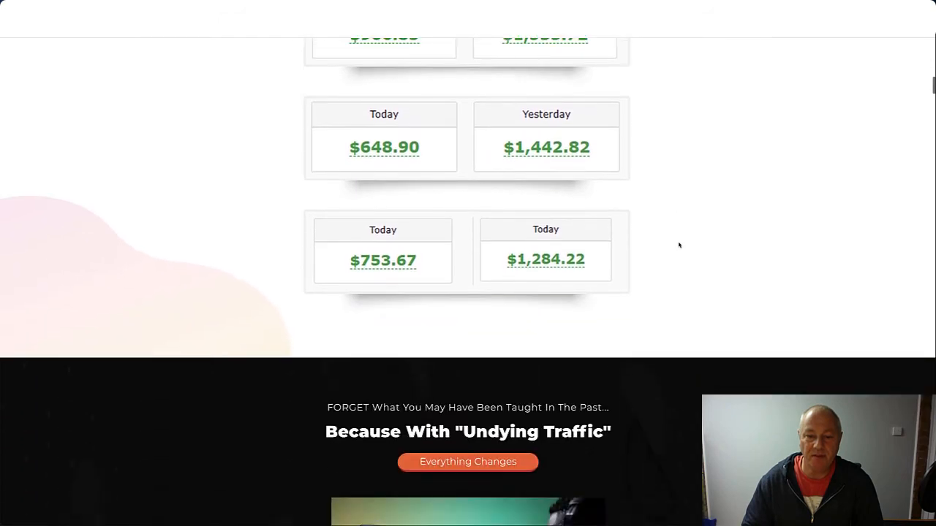
pyautogui.scroll(-3)
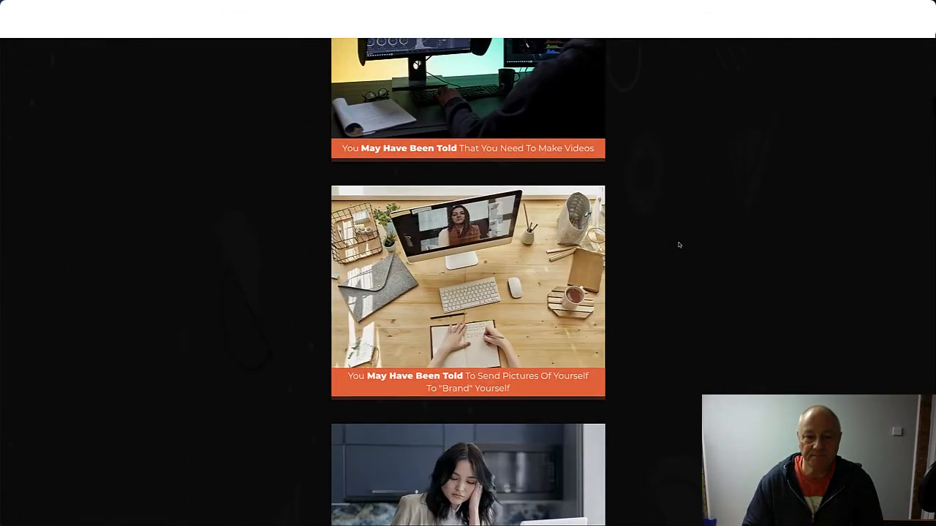
pyautogui.scroll(-3)
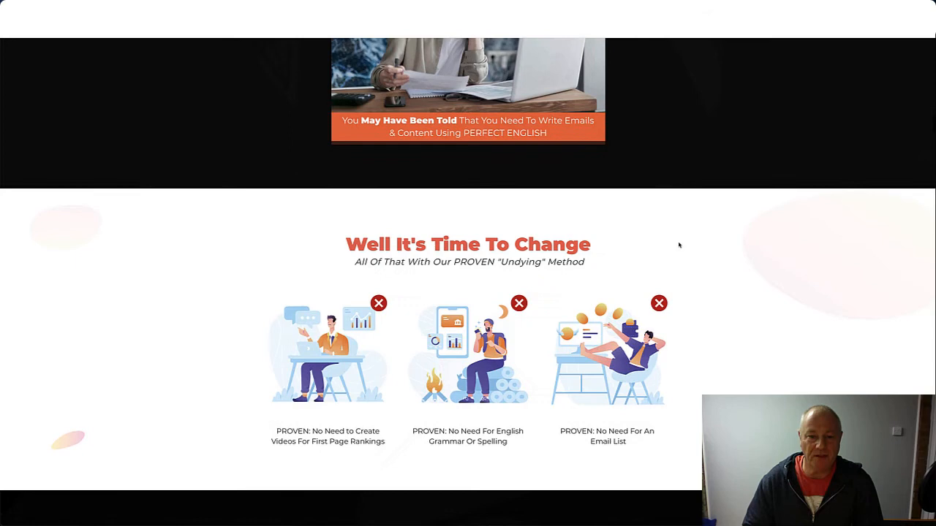
pyautogui.scroll(-3)
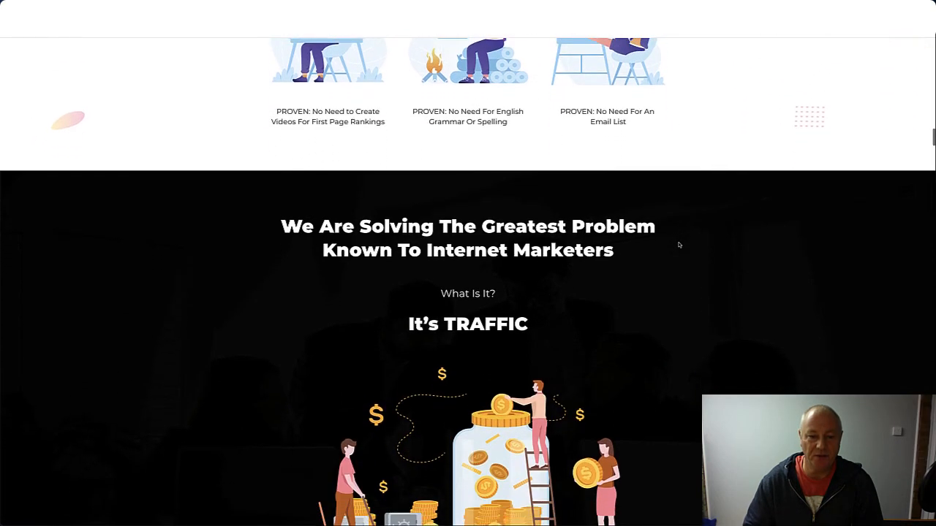
pyautogui.scroll(-3)
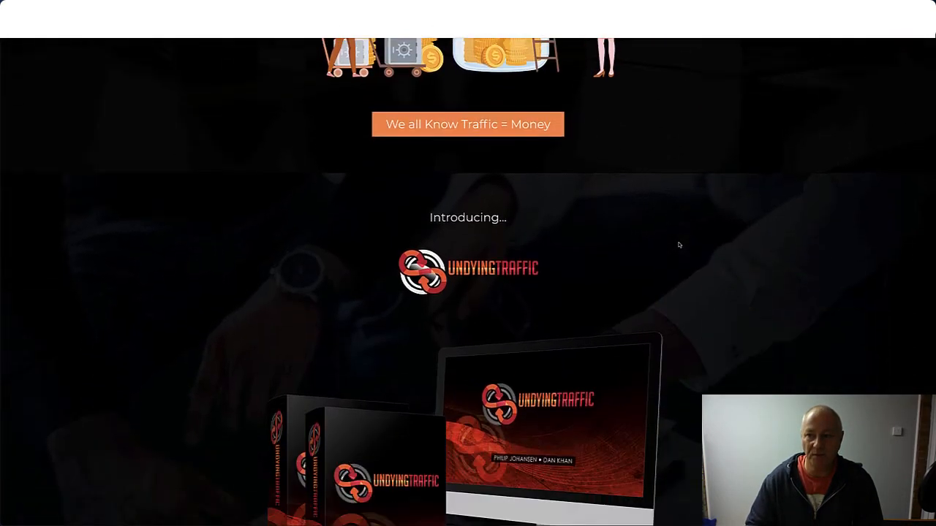
pyautogui.scroll(-3)
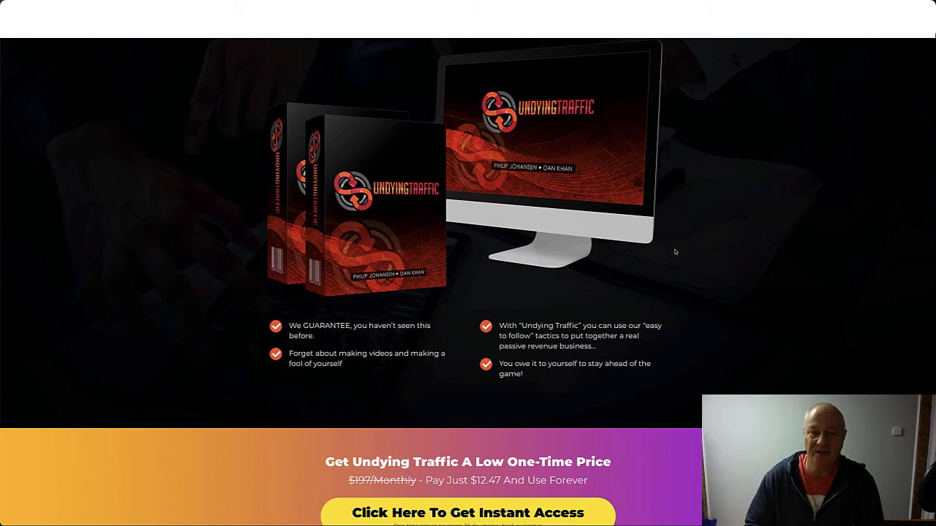
# Step: Scroll down past the audience grid and testimonials section
pyautogui.scroll(-3)
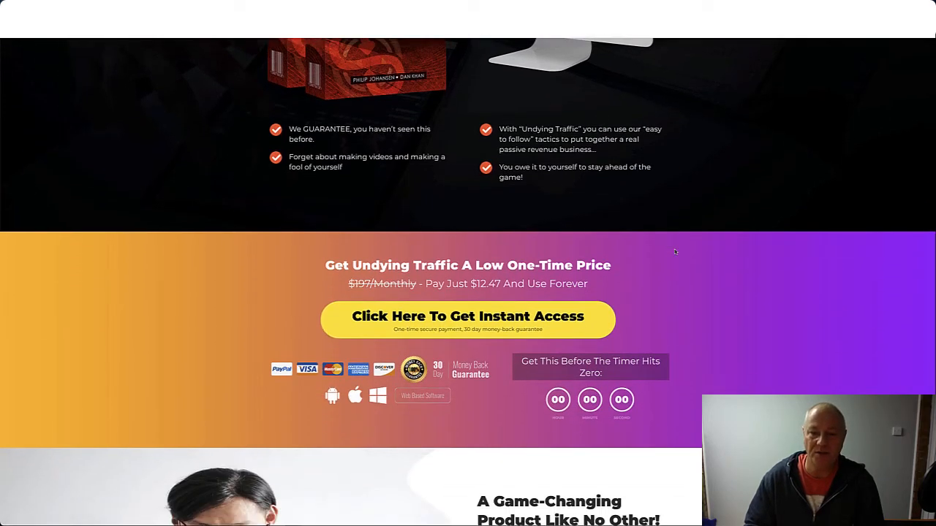
pyautogui.scroll(-3)
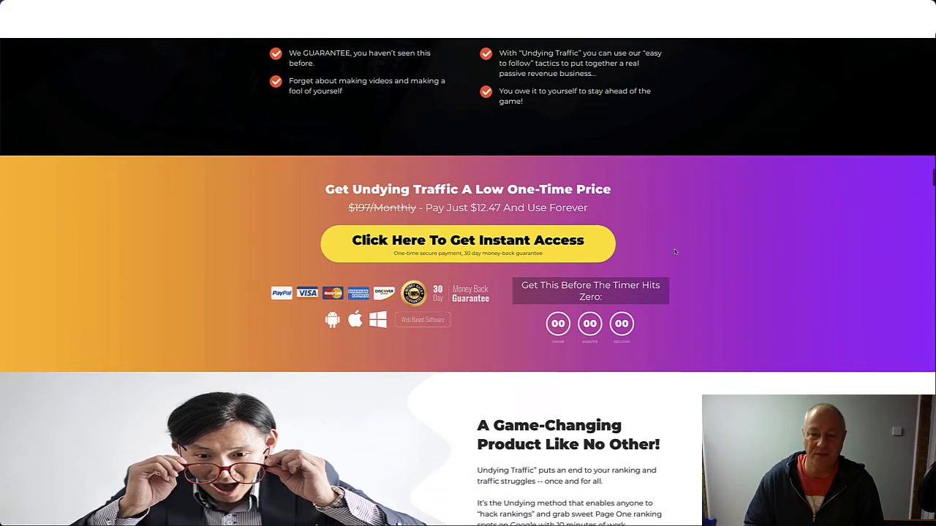
pyautogui.scroll(-3)
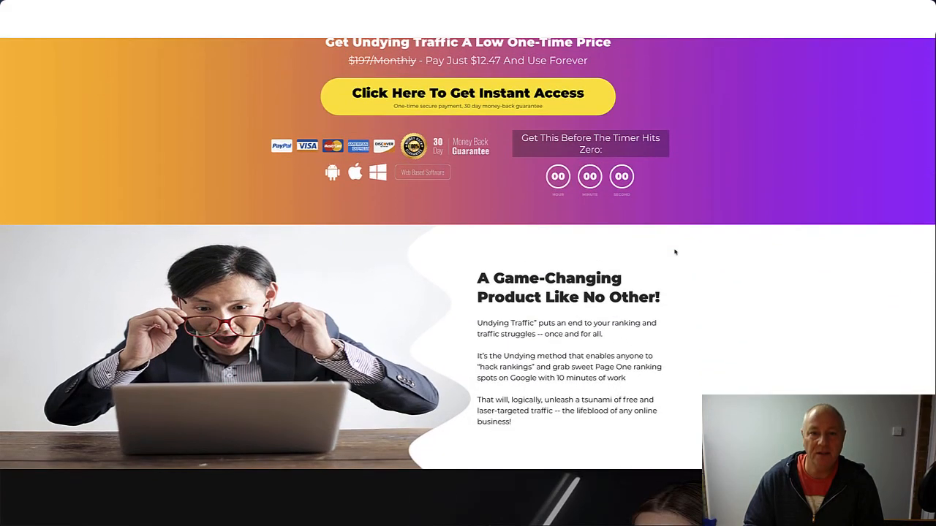
pyautogui.scroll(-3)
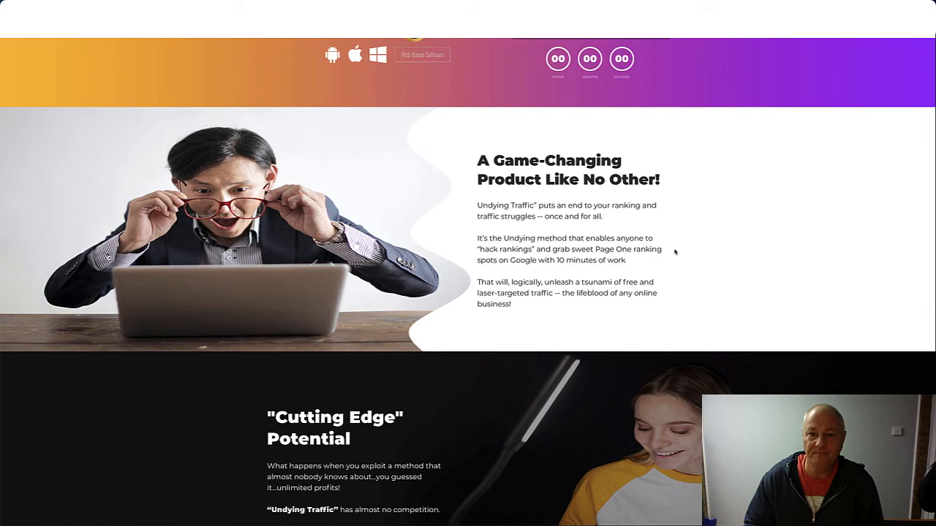
pyautogui.scroll(-3)
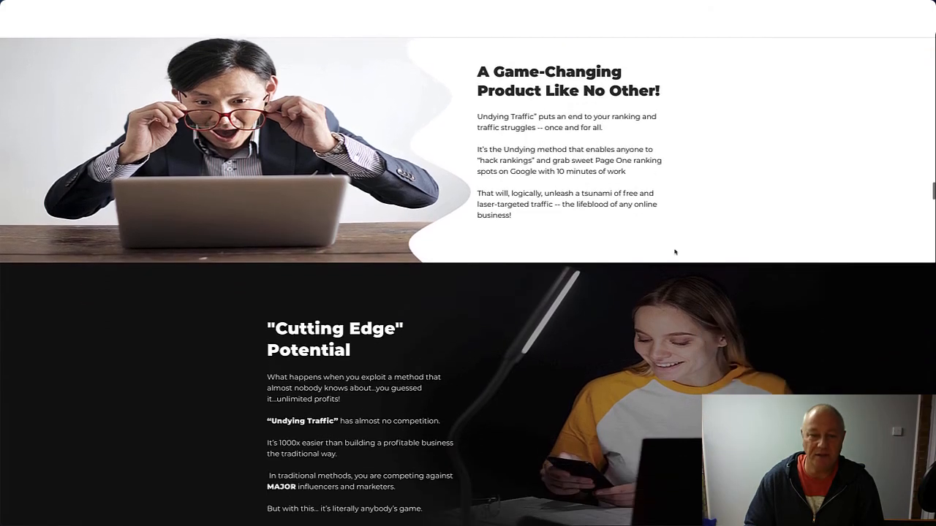
pyautogui.scroll(-3)
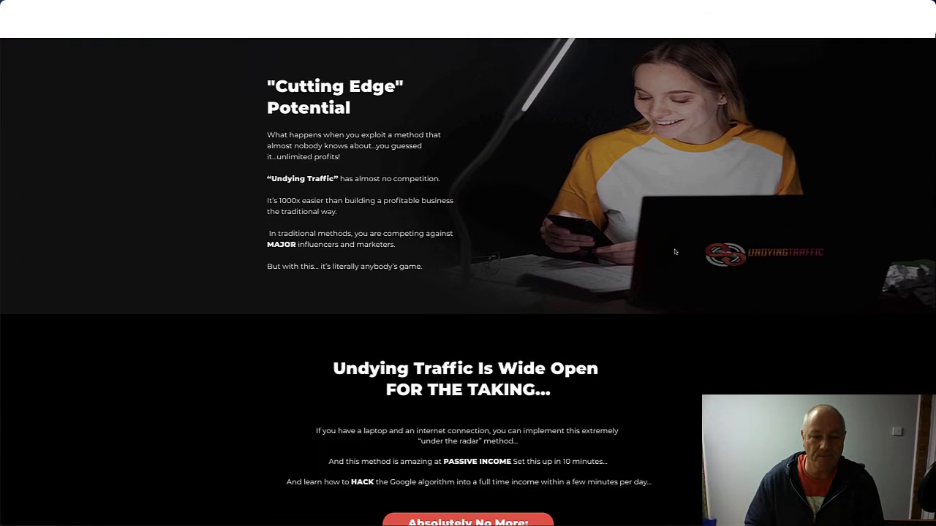
pyautogui.scroll(-3)
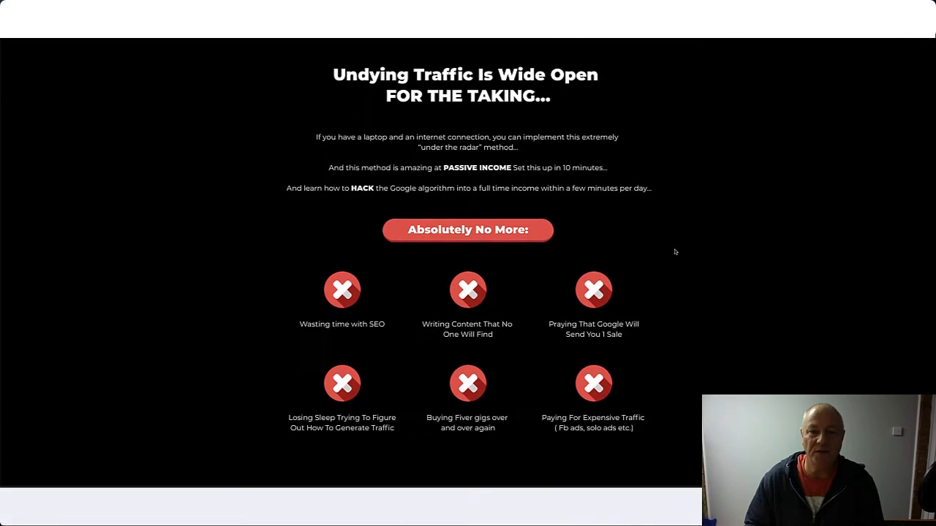
pyautogui.scroll(-3)
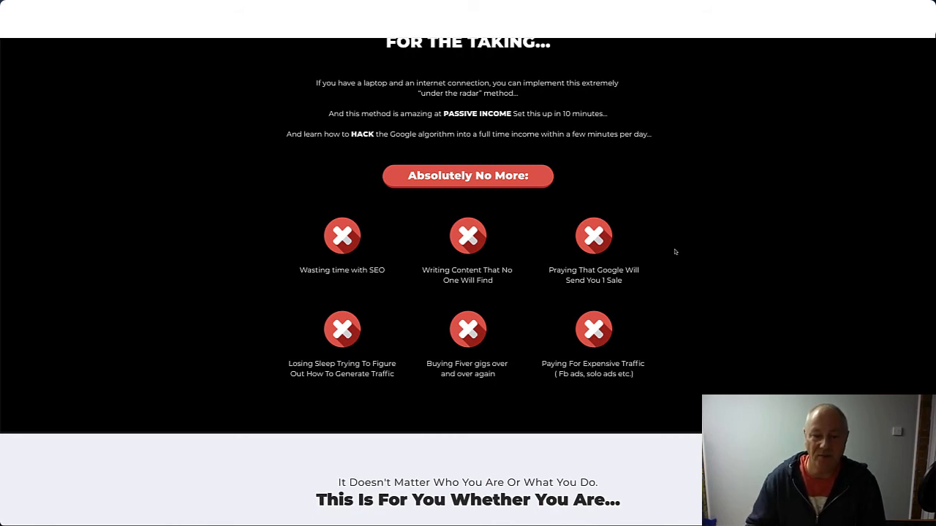
pyautogui.moveTo(693, 284)
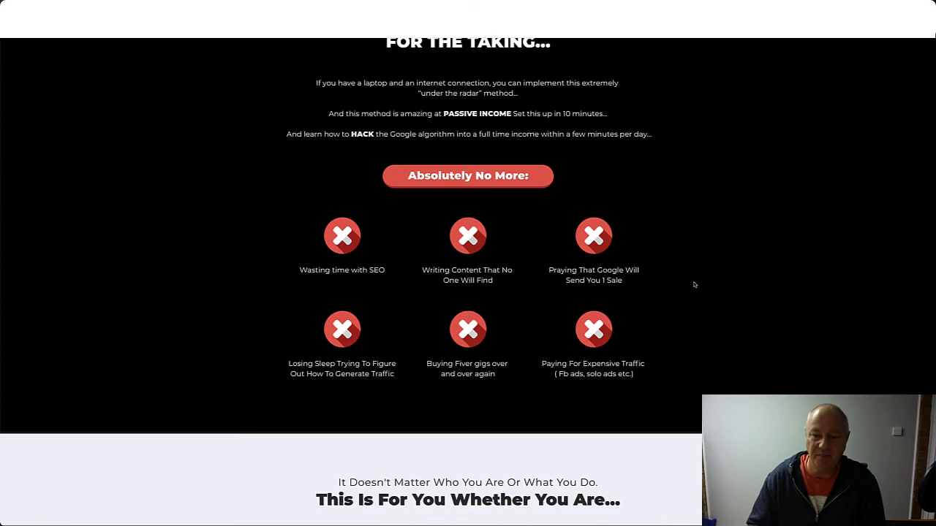
# Step: Continue to the 'It's TIME to Get Rid Of Your Traffic Problem' banner and one-time price offer
pyautogui.scroll(-3)
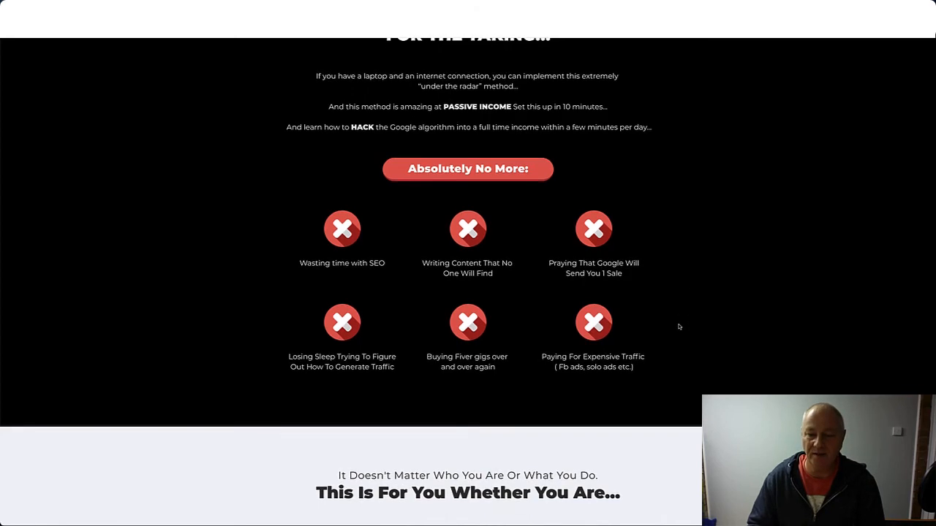
pyautogui.scroll(-3)
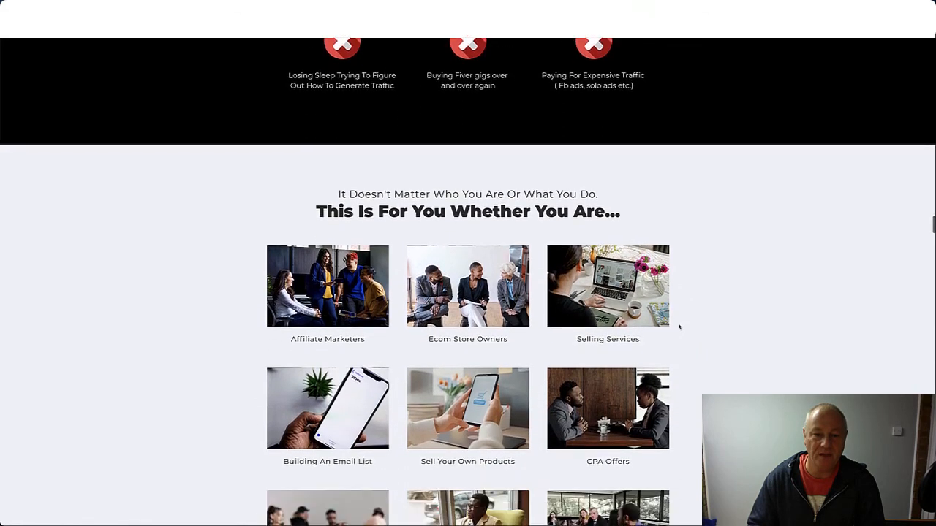
pyautogui.scroll(-3)
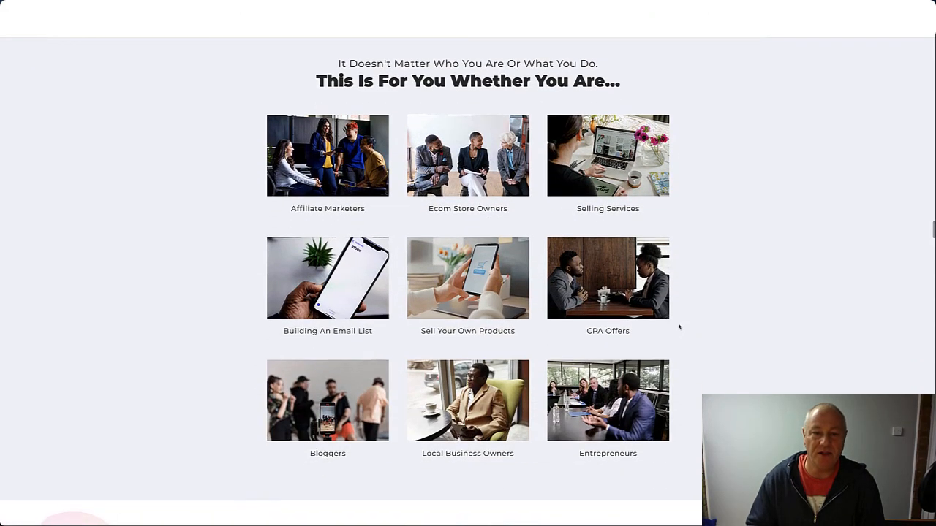
pyautogui.scroll(-3)
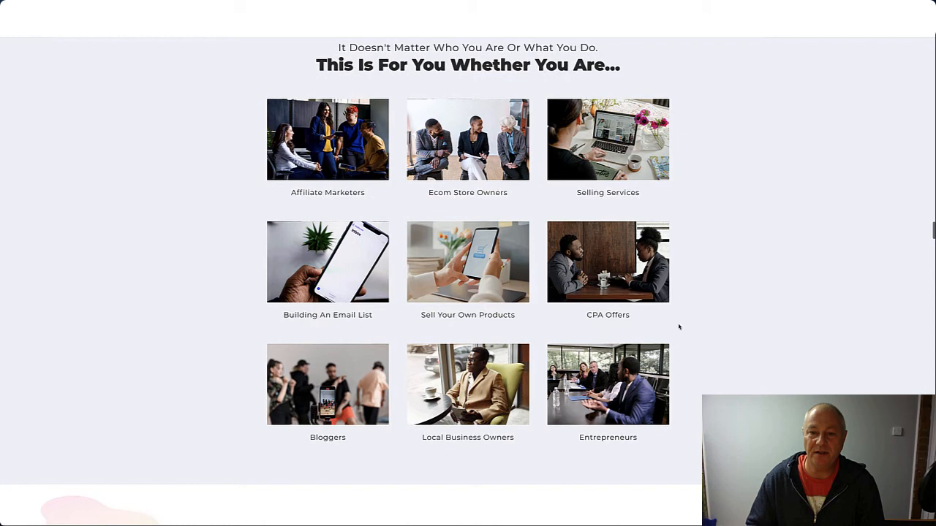
pyautogui.scroll(-3)
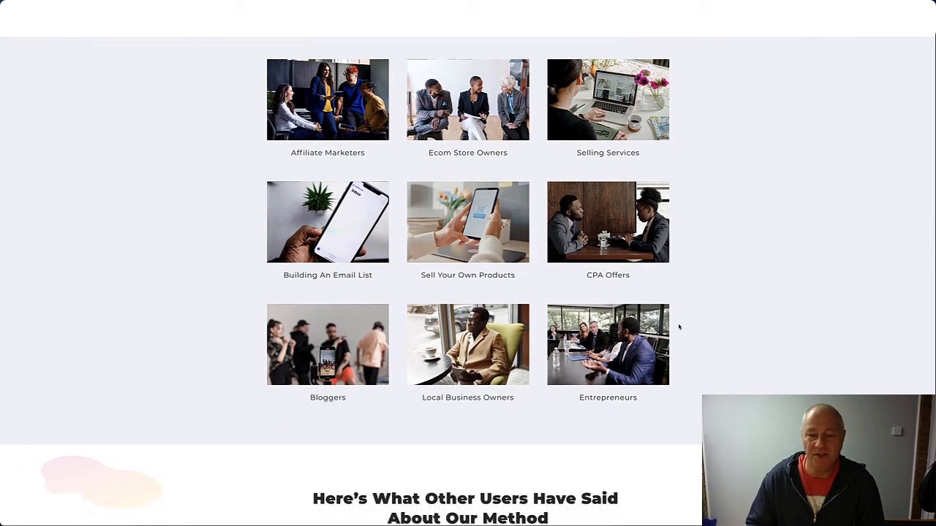
pyautogui.scroll(-3)
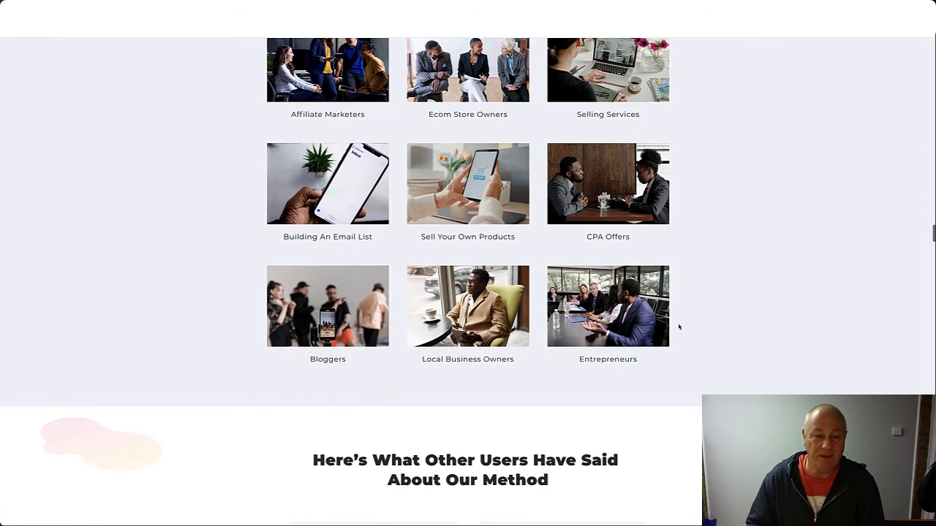
pyautogui.scroll(-3)
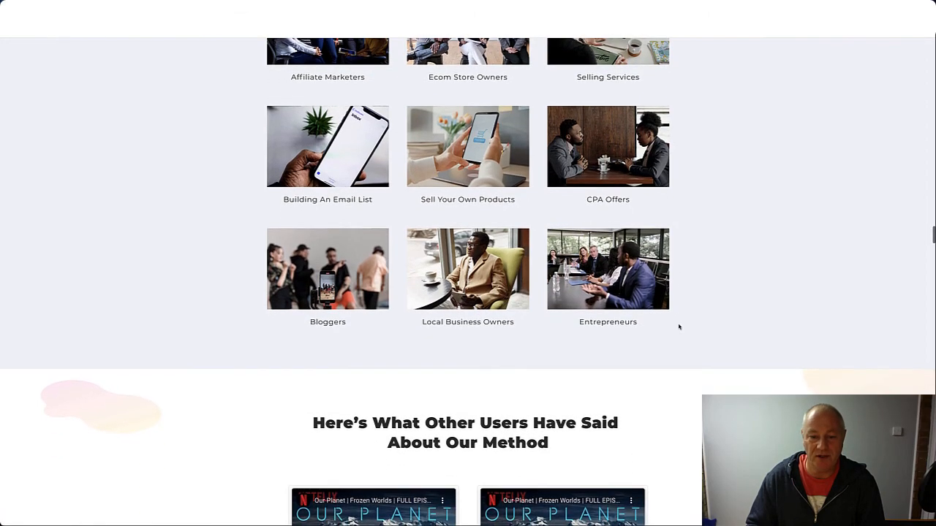
pyautogui.scroll(-3)
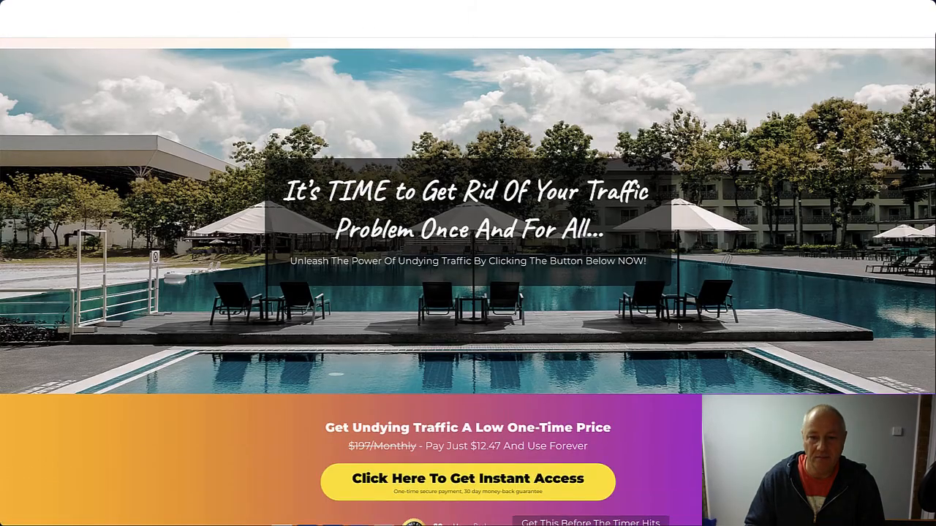
# Step: Scroll past the discount letter, $12.47 one-time offer and Are You Ready section to the FREE Traffic box
pyautogui.scroll(-3)
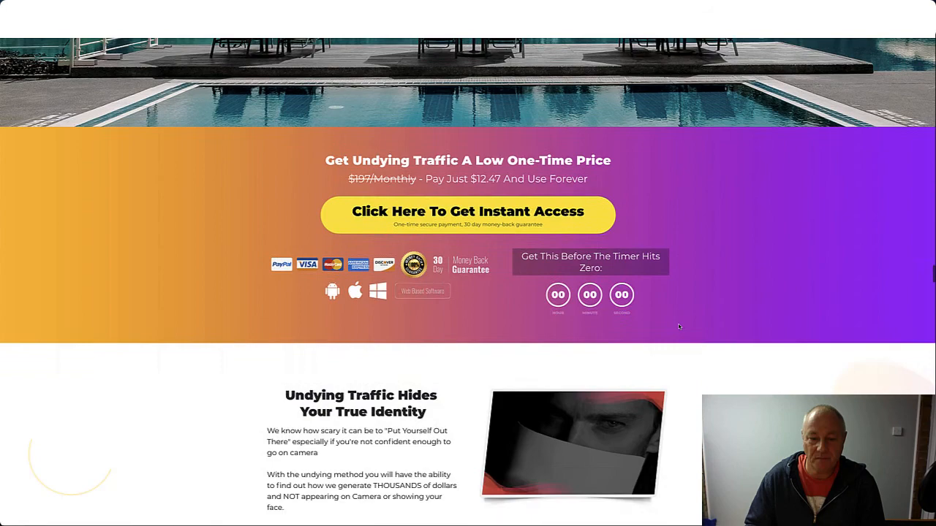
pyautogui.scroll(-3)
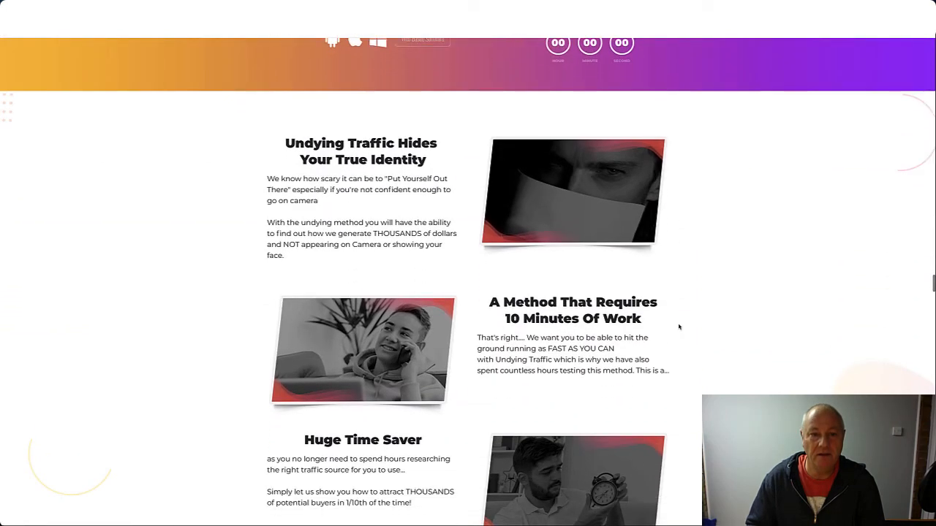
pyautogui.scroll(-3)
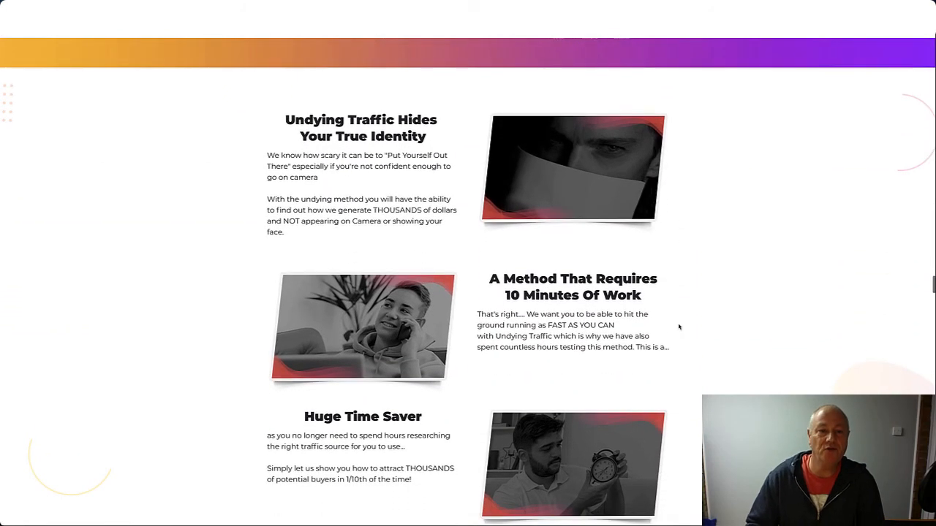
pyautogui.scroll(-3)
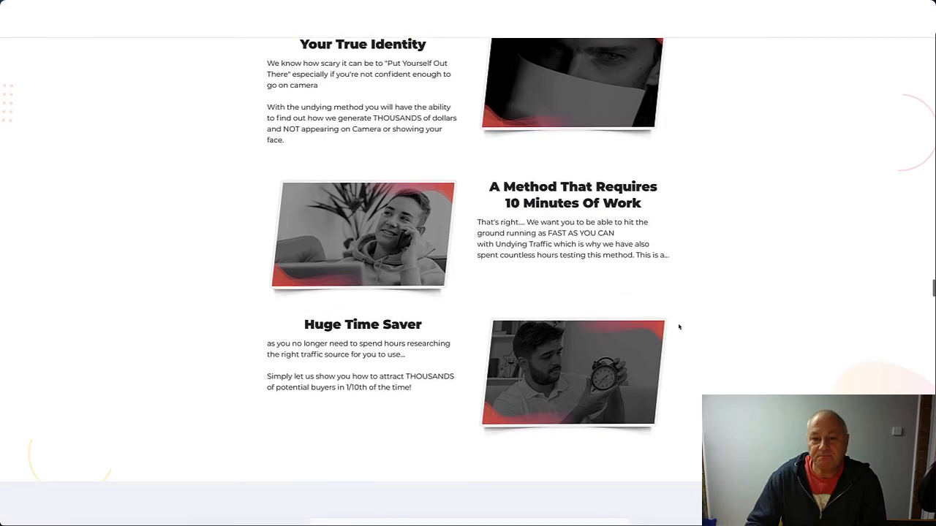
pyautogui.scroll(-3)
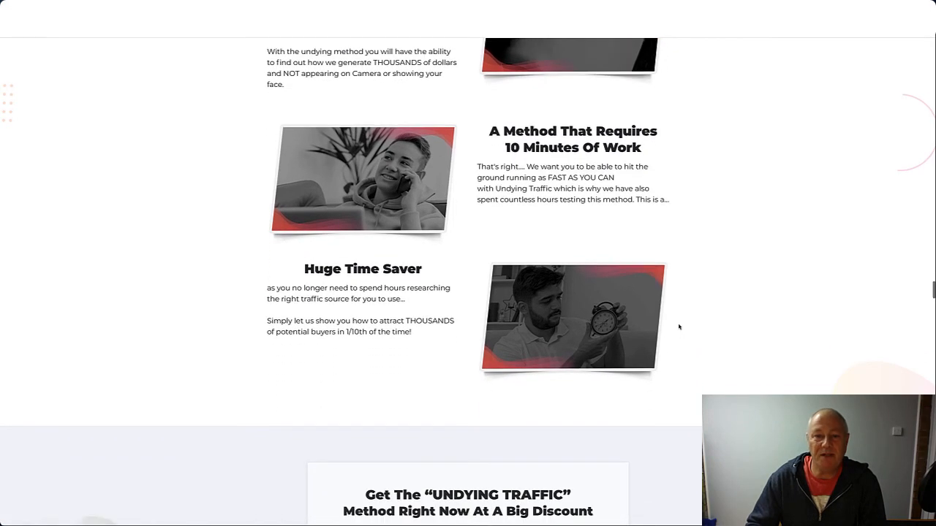
pyautogui.scroll(-3)
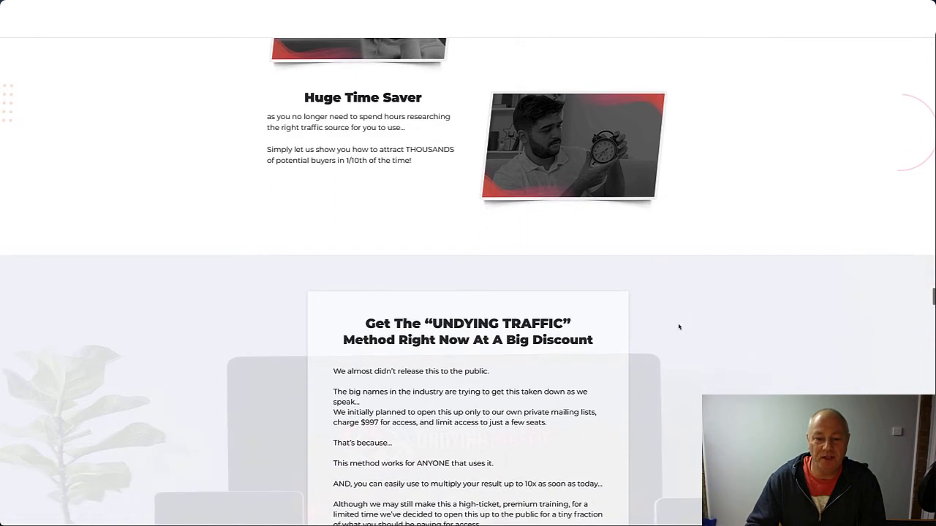
pyautogui.scroll(-3)
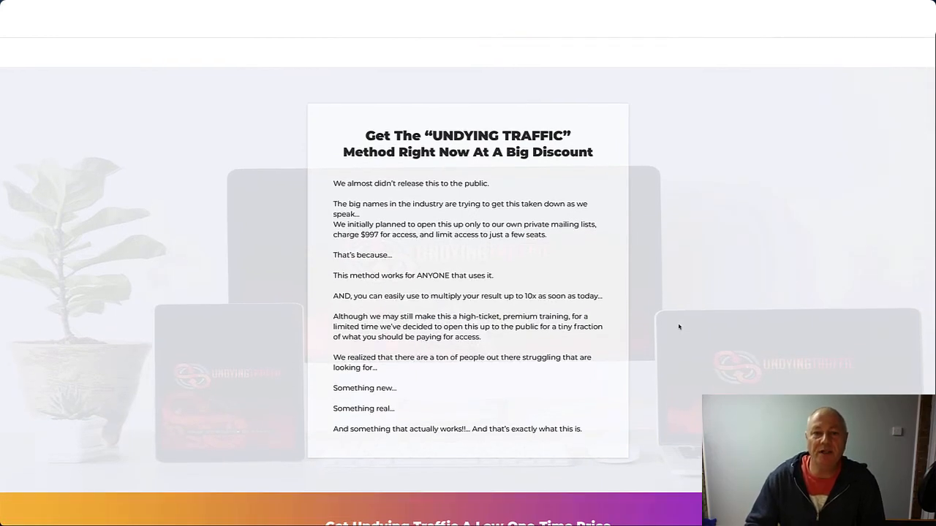
pyautogui.scroll(-3)
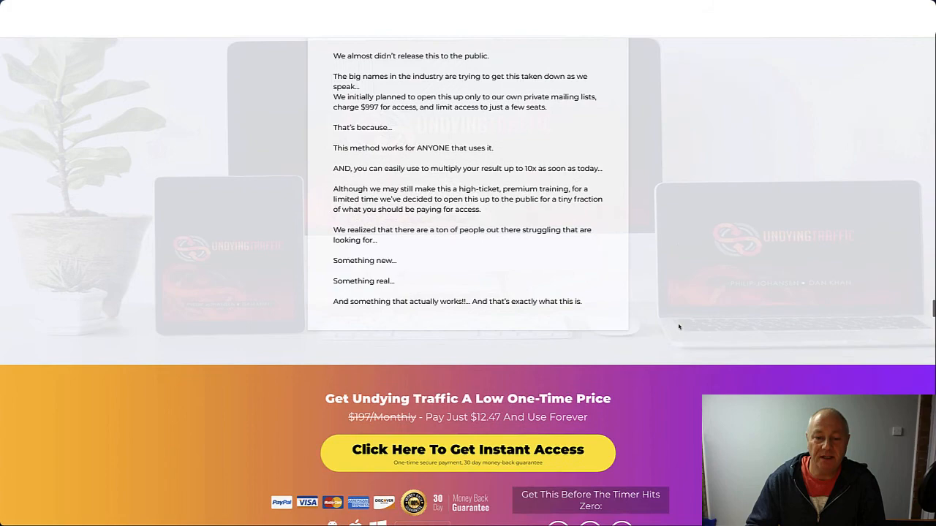
pyautogui.scroll(-3)
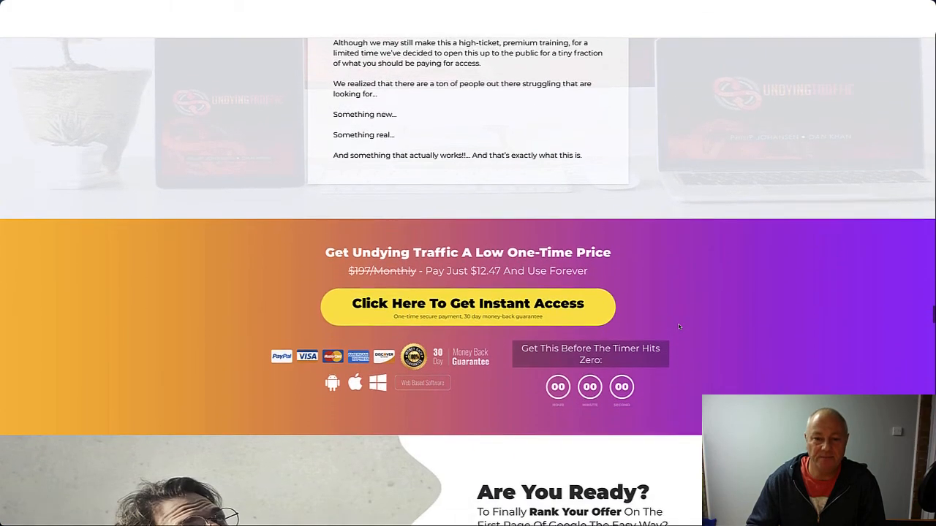
pyautogui.scroll(-3)
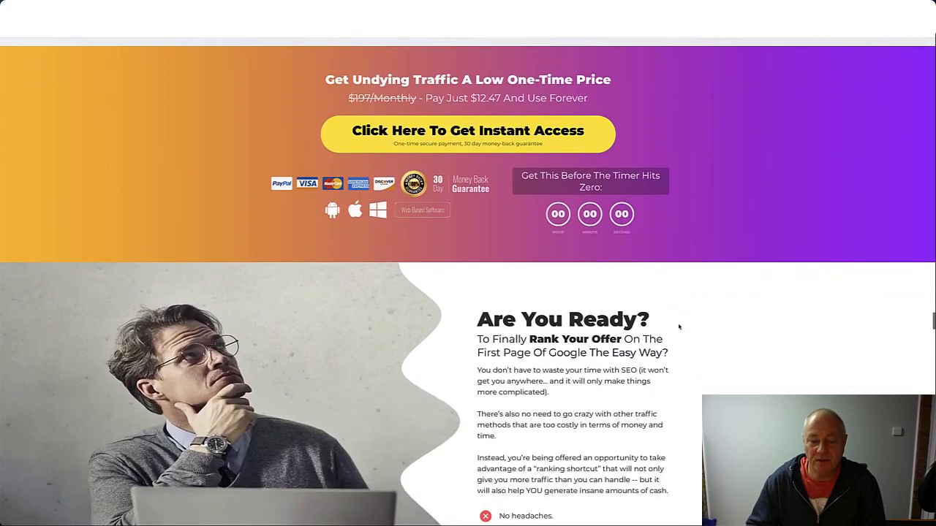
pyautogui.scroll(-3)
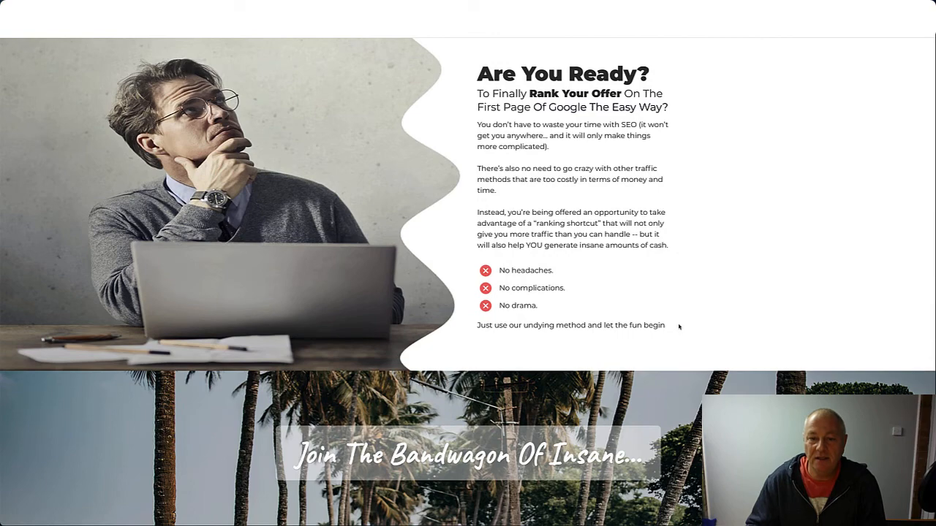
pyautogui.scroll(-3)
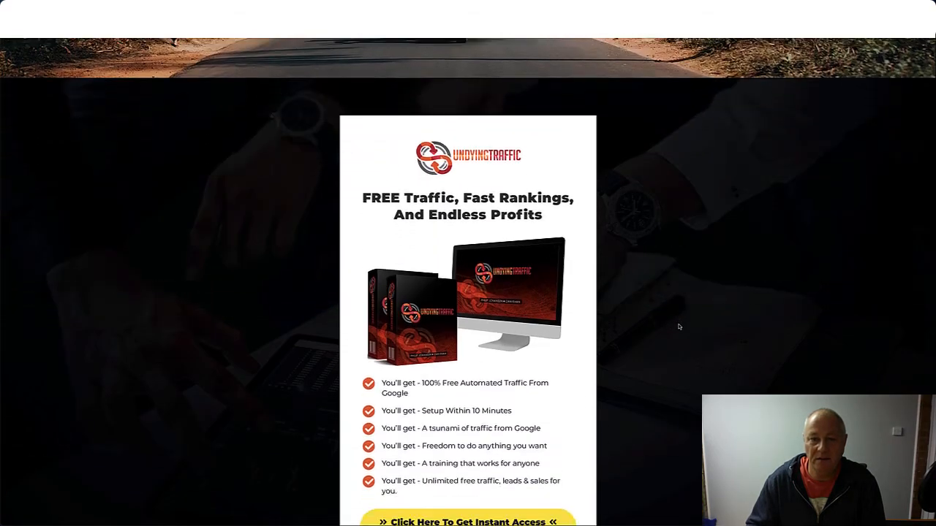
# Step: Scroll to frame the full FREE Traffic offer box with its checklist and price-increase countdown
pyautogui.scroll(3)
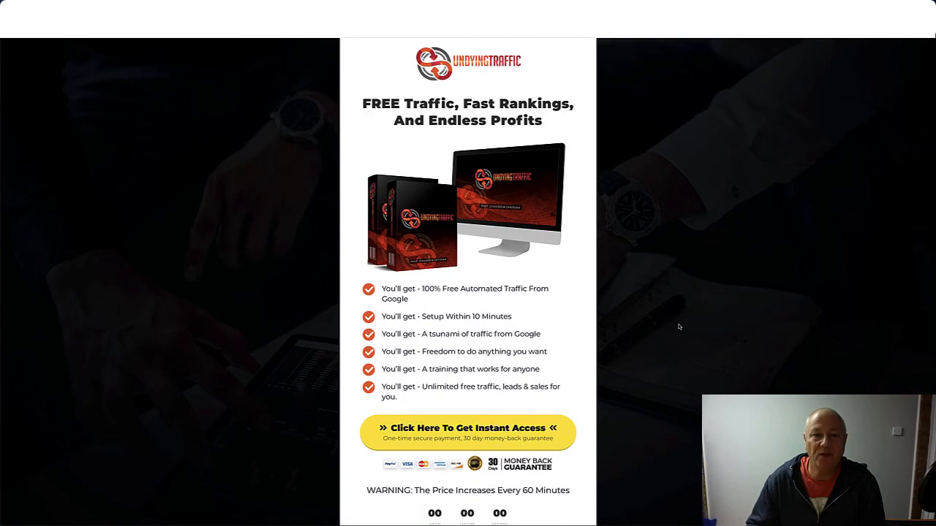
pyautogui.scroll(-3)
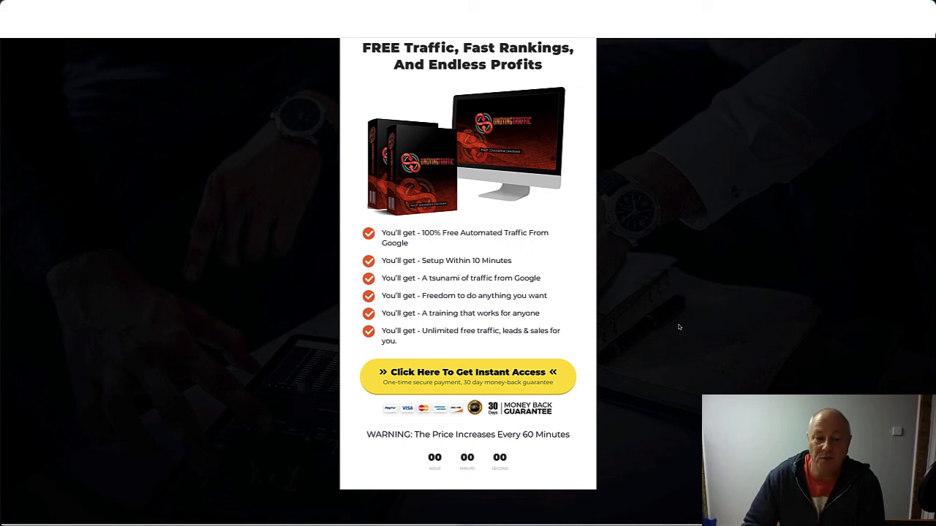
pyautogui.moveTo(641, 331)
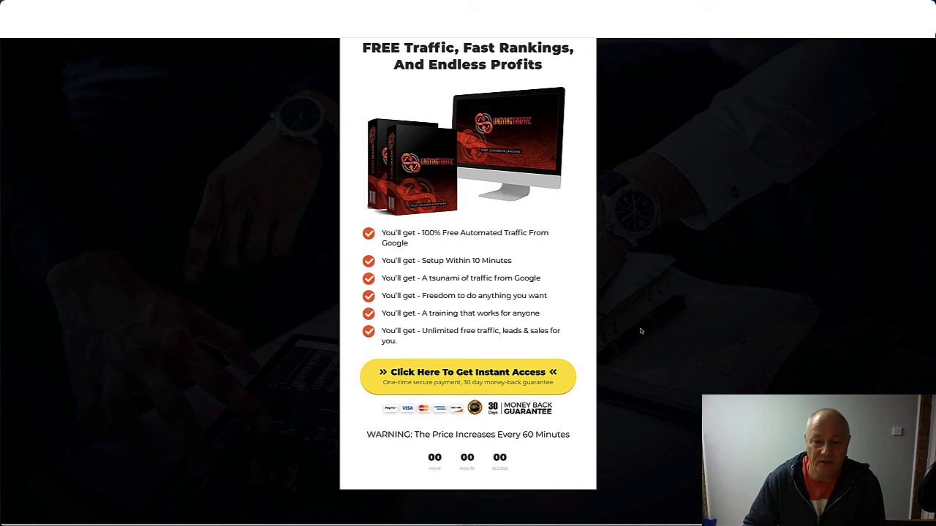
pyautogui.scroll(-3)
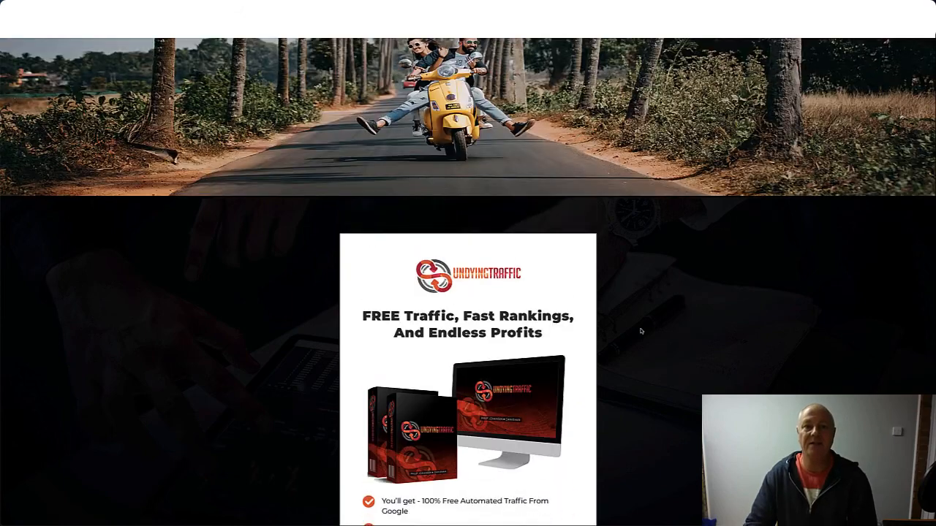
# Step: Scroll through the remaining sales page sections before returning to the bonus page top
pyautogui.scroll(-3)
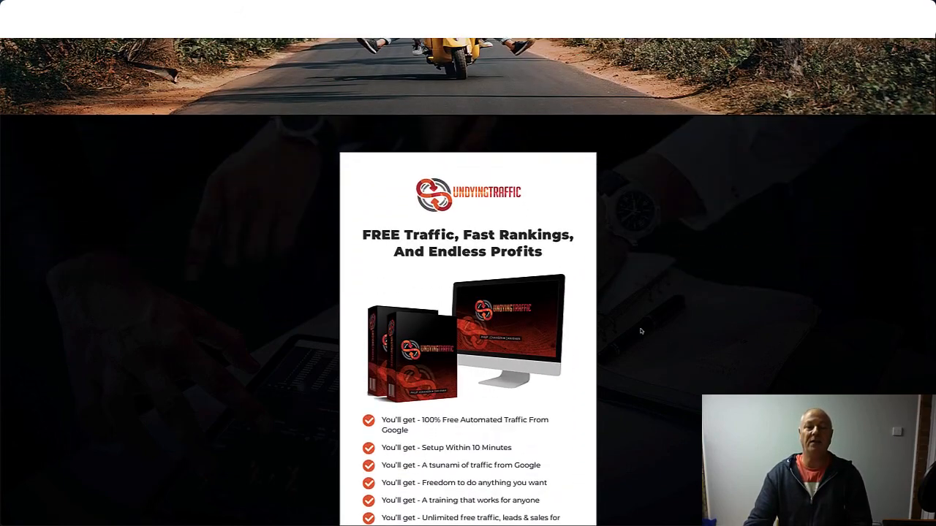
pyautogui.scroll(-3)
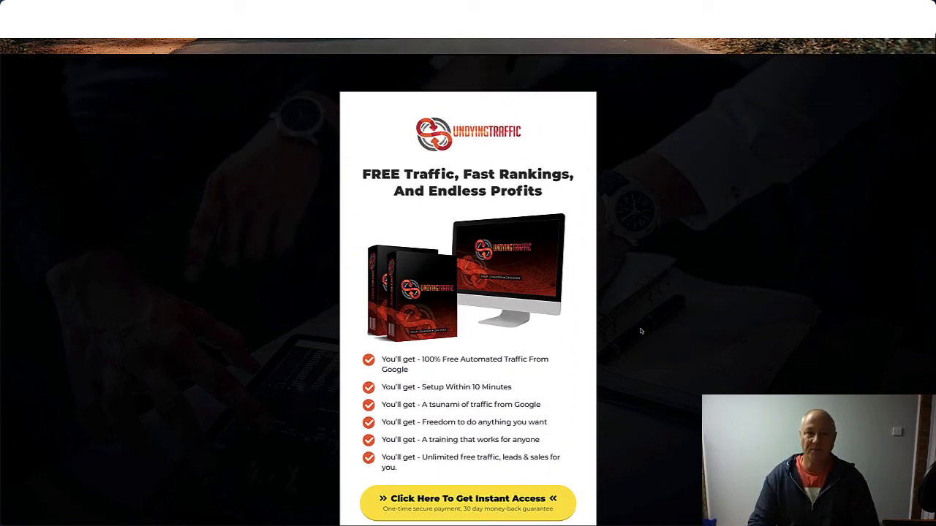
pyautogui.scroll(-3)
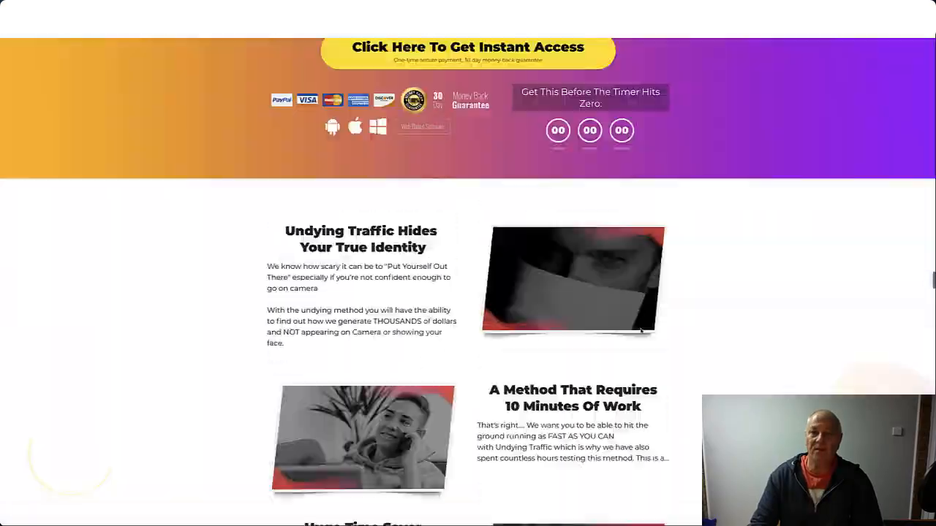
pyautogui.scroll(-3)
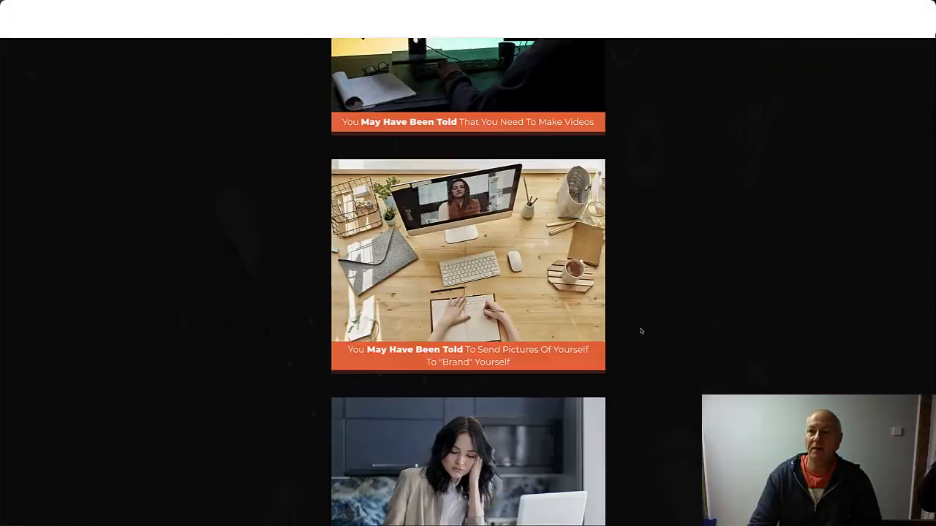
pyautogui.scroll(3)
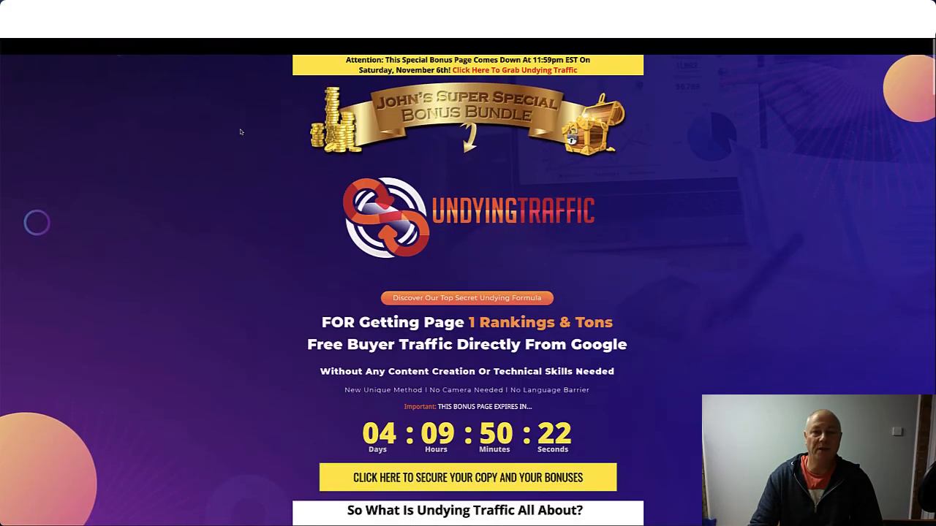
# Step: Scroll past the countdown and overview to the key benefits, guarantee and start of Bonus #1
pyautogui.scroll(-3)
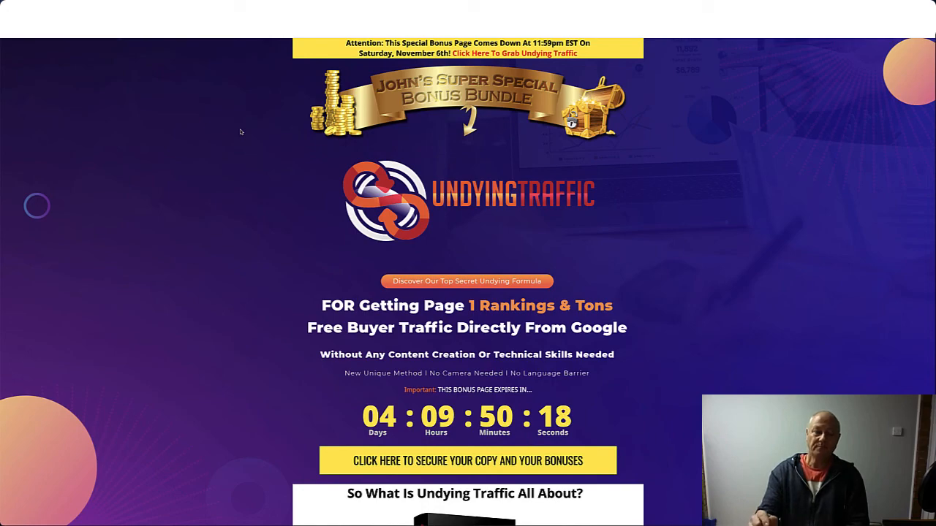
pyautogui.scroll(-3)
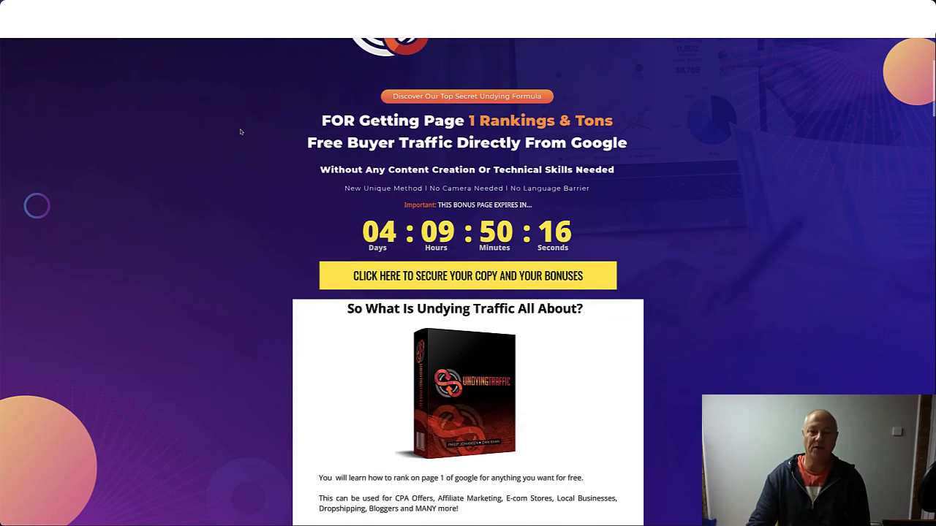
pyautogui.scroll(-3)
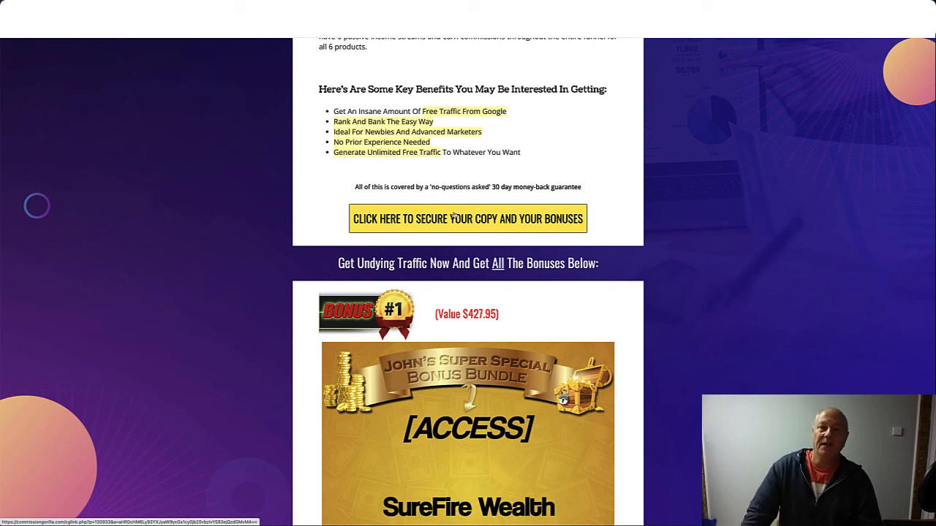
# Step: Scroll through bonuses #1 to #5 down to All Vendor Bonuses and the claim countdown prompt
pyautogui.scroll(-3)
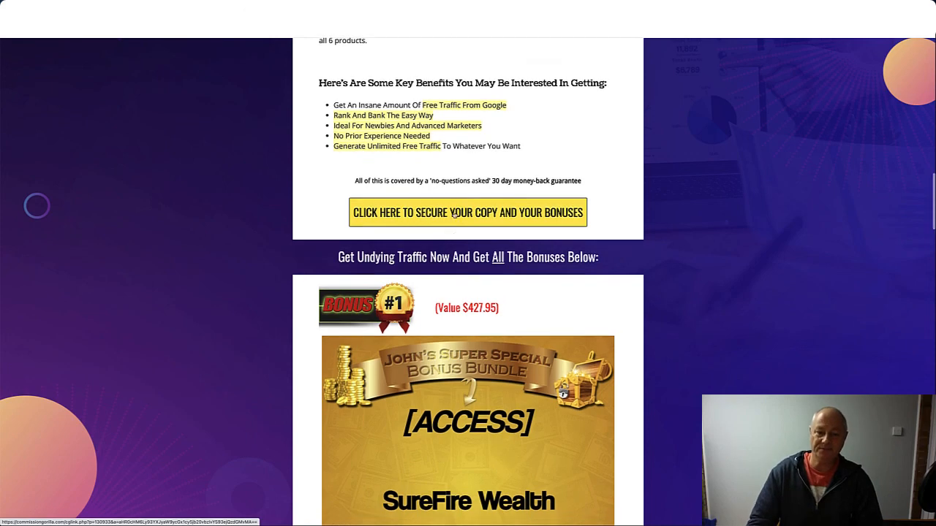
pyautogui.scroll(-3)
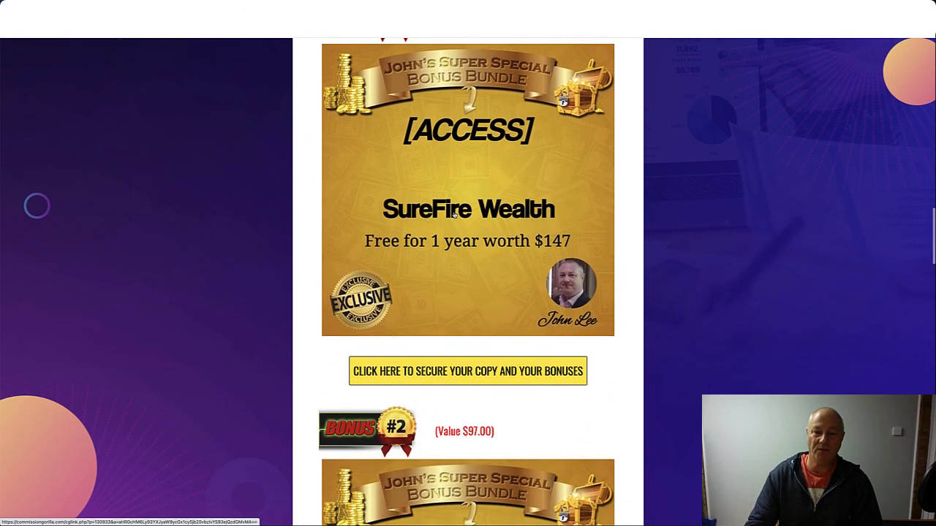
pyautogui.scroll(-3)
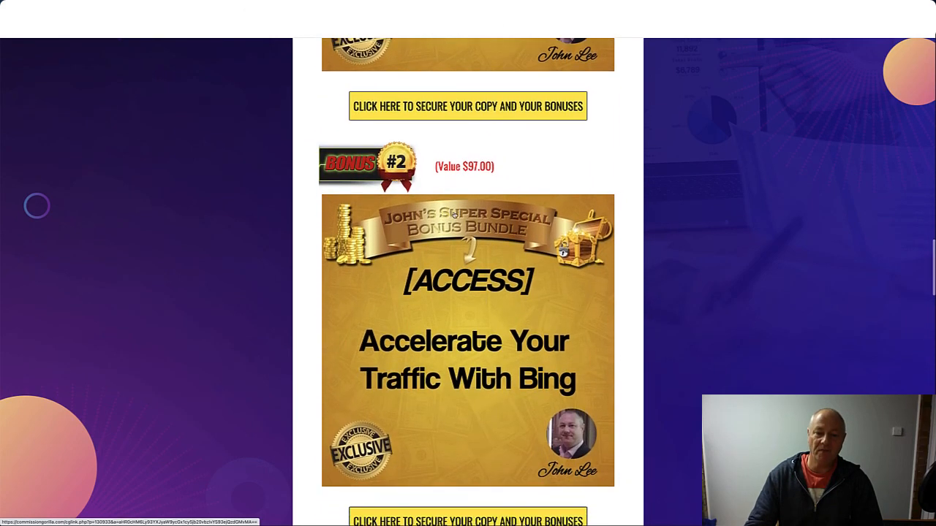
pyautogui.scroll(-3)
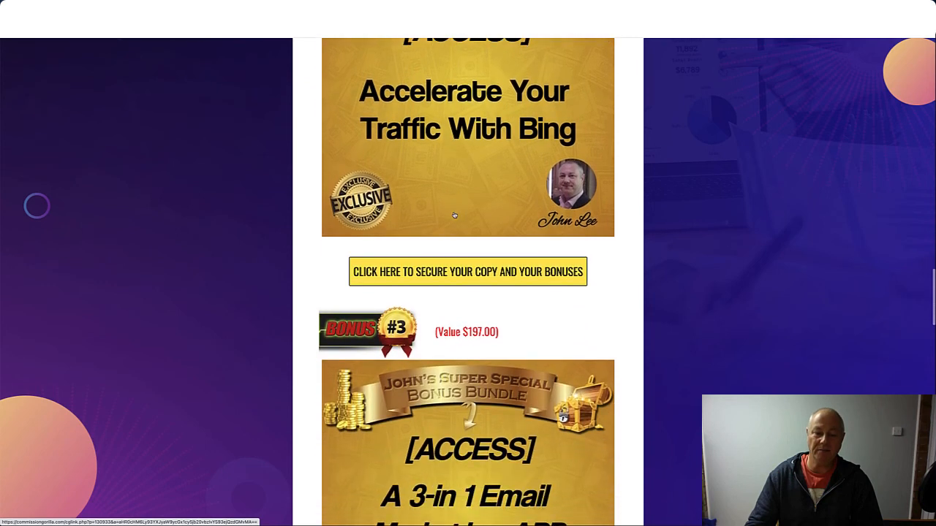
pyautogui.scroll(-3)
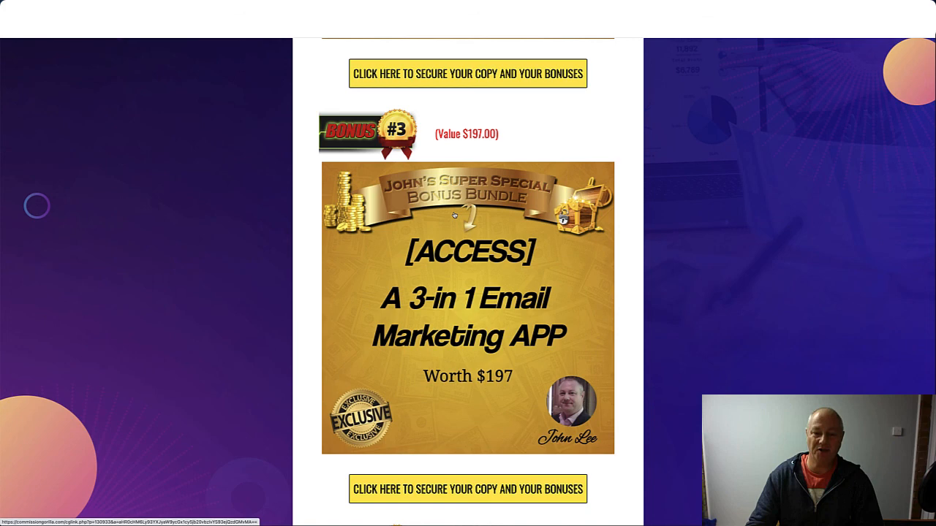
pyautogui.scroll(-3)
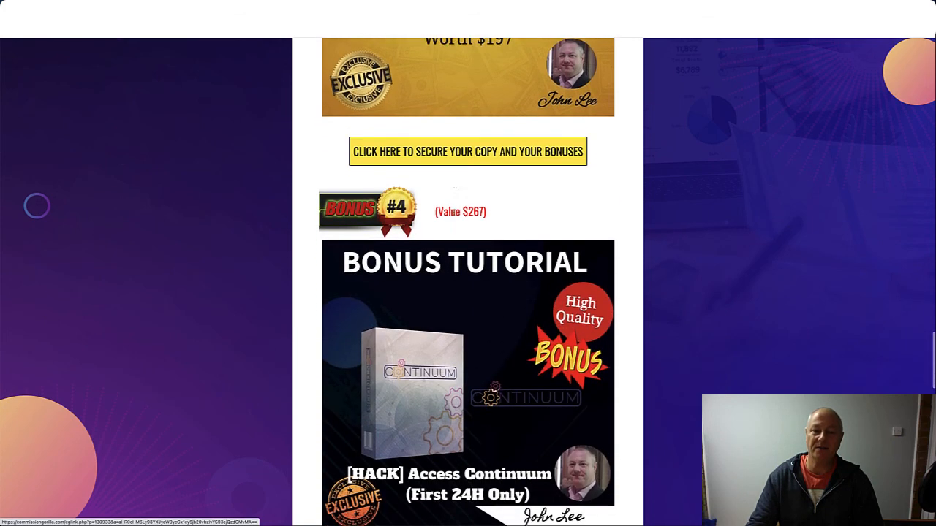
pyautogui.scroll(-3)
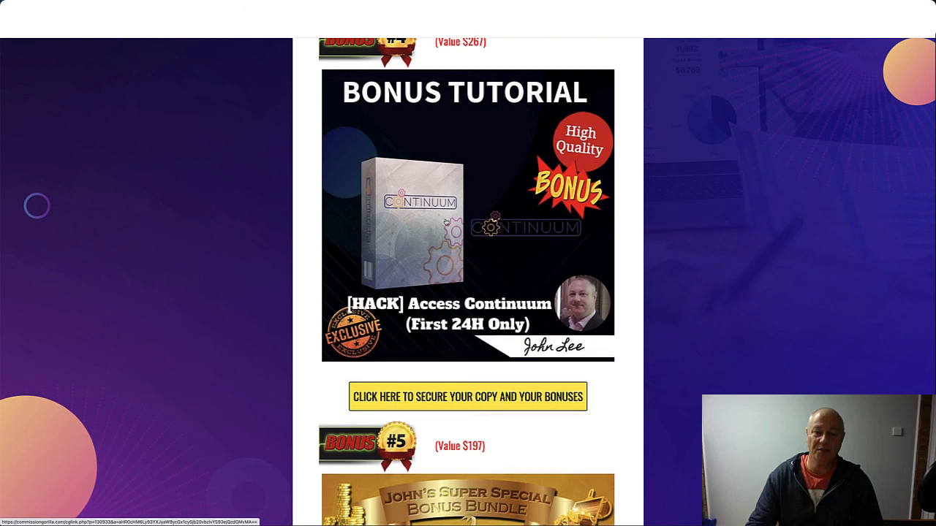
pyautogui.scroll(-3)
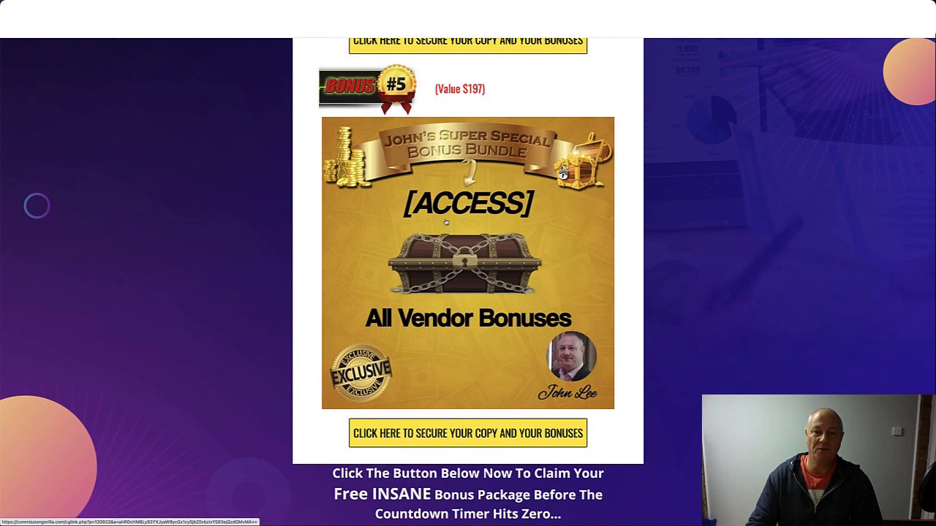